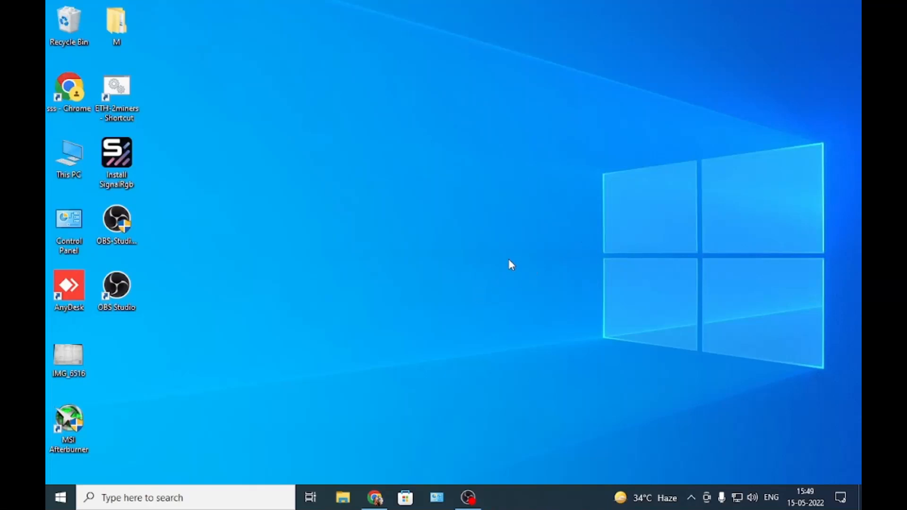
mouse_move(506, 270)
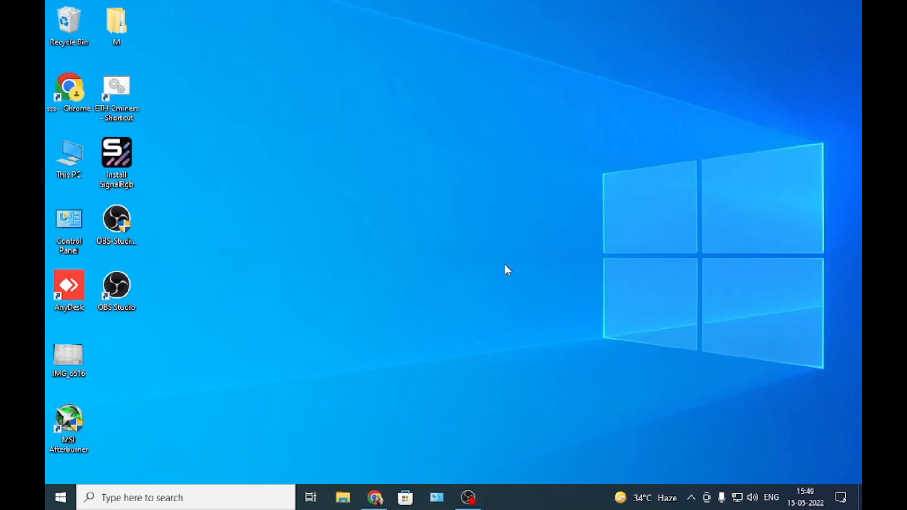
mouse_move(513, 286)
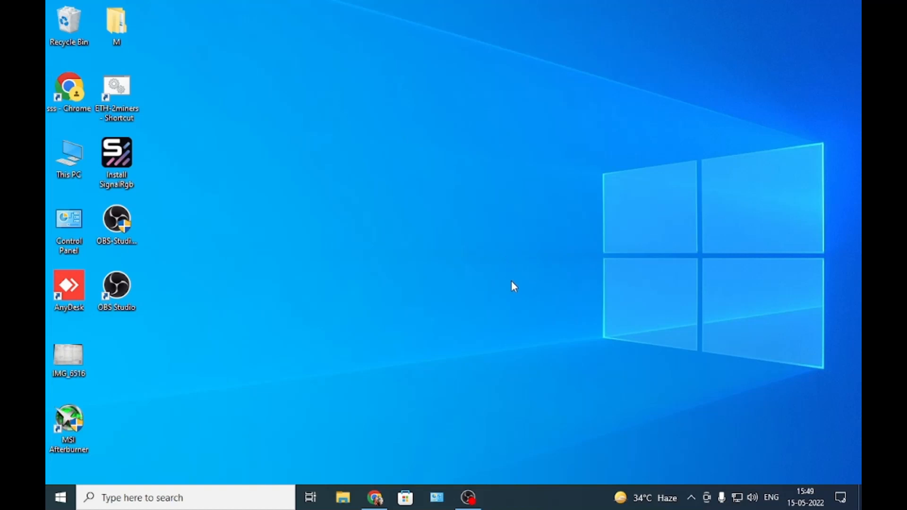
mouse_move(385, 481)
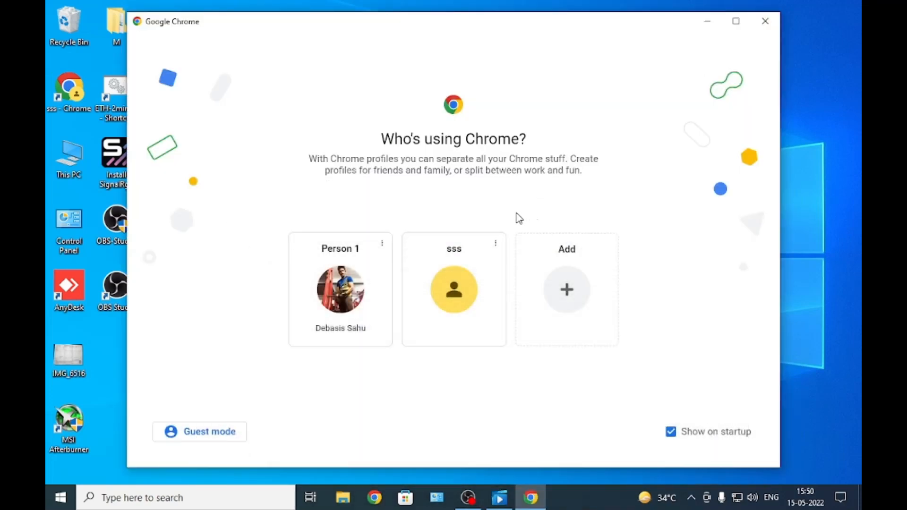
Step: Search 'jdk download' and download the JDK 18 Windows x64 installer from Oracle
left_click(453, 289)
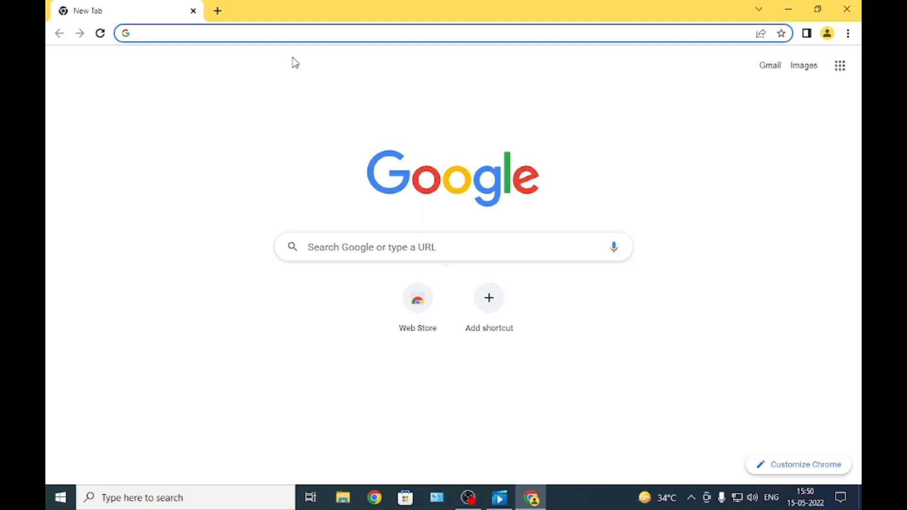
mouse_move(325, 33)
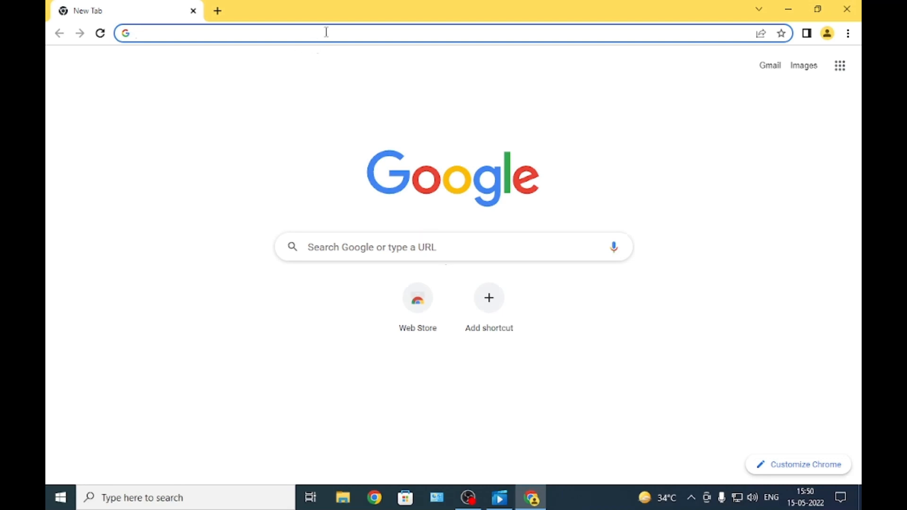
type("jdk download")
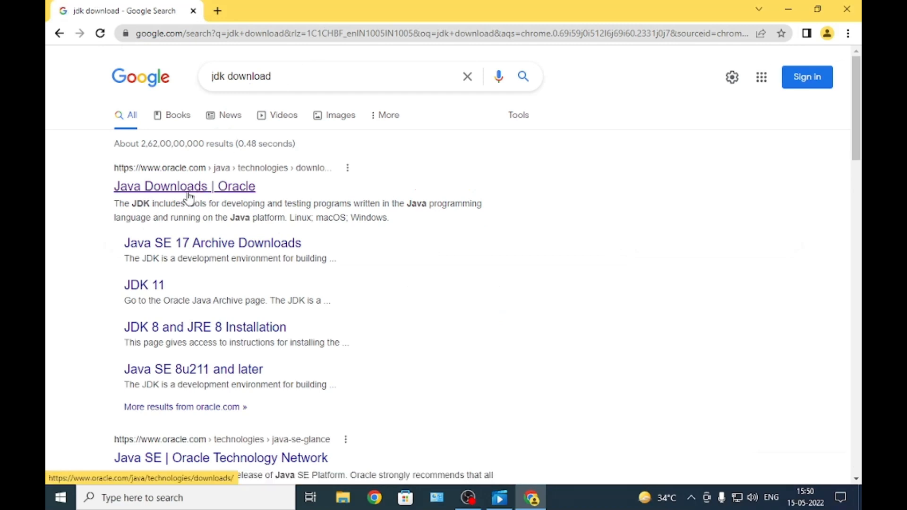
left_click(184, 186)
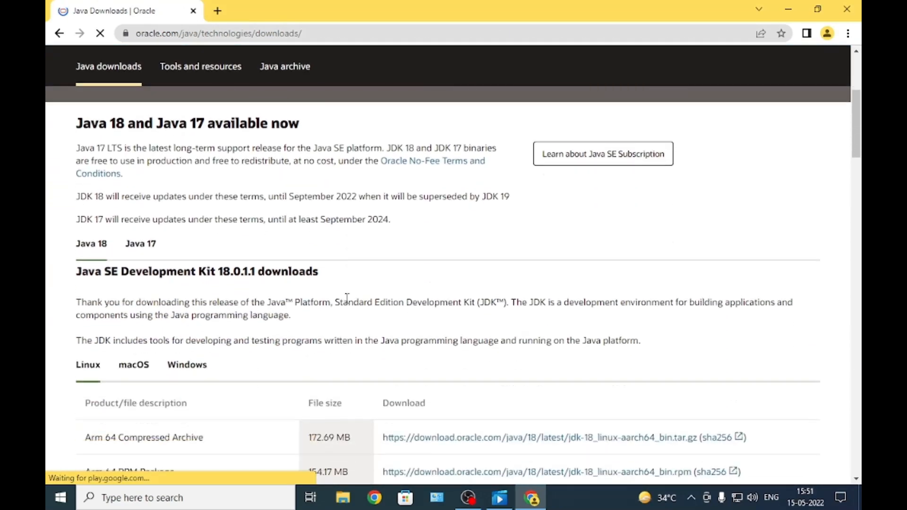
scroll("down", 3)
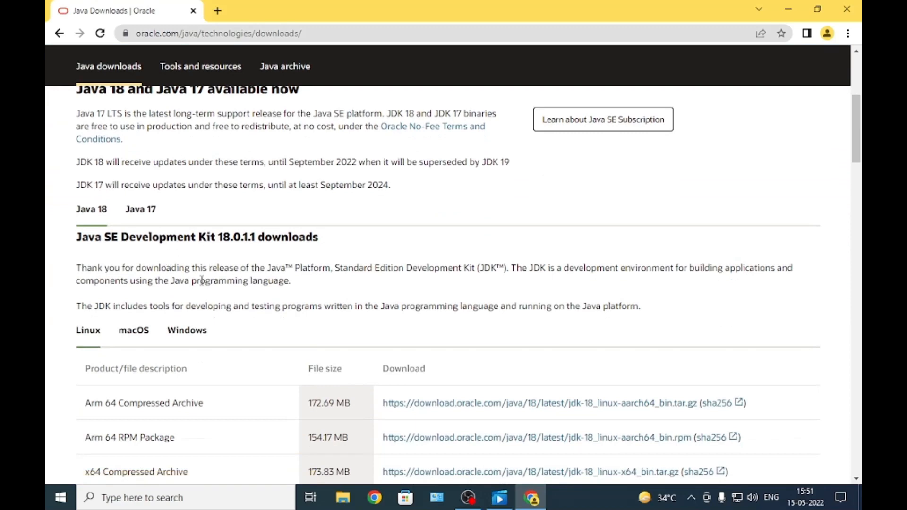
mouse_move(187, 330)
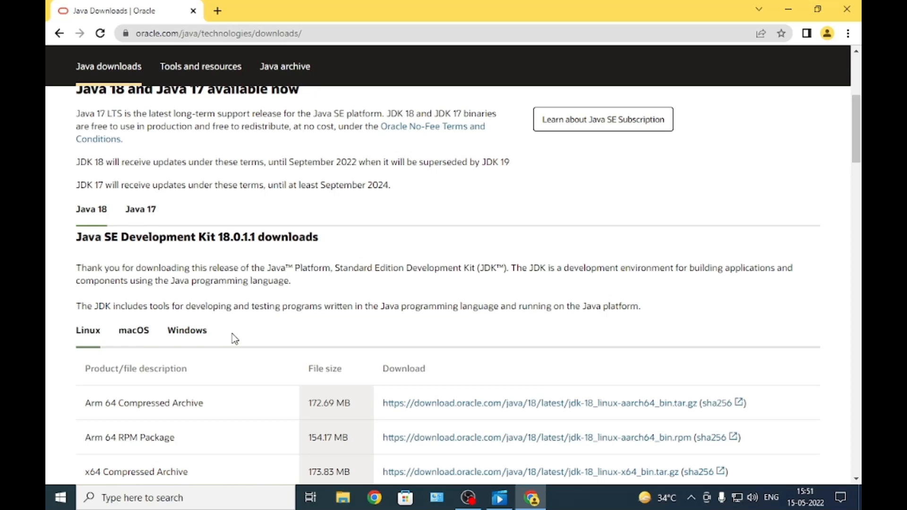
mouse_move(186, 330)
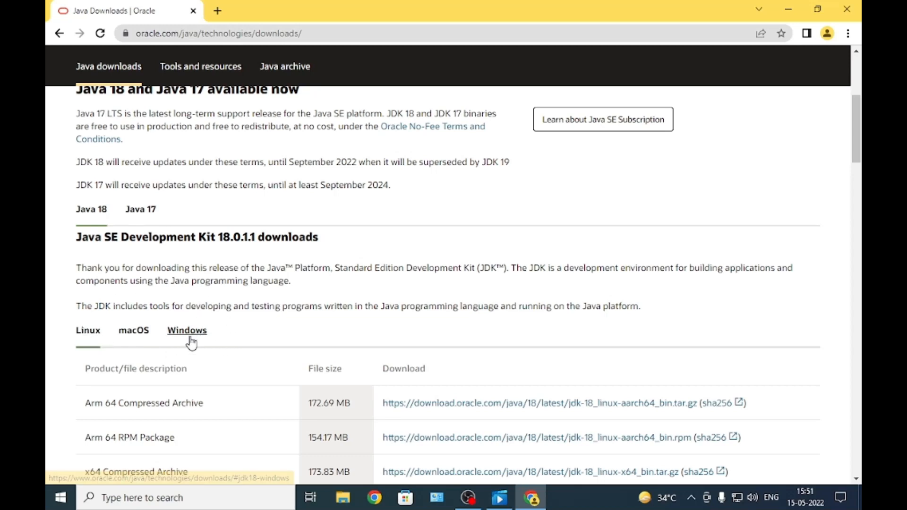
left_click(186, 330)
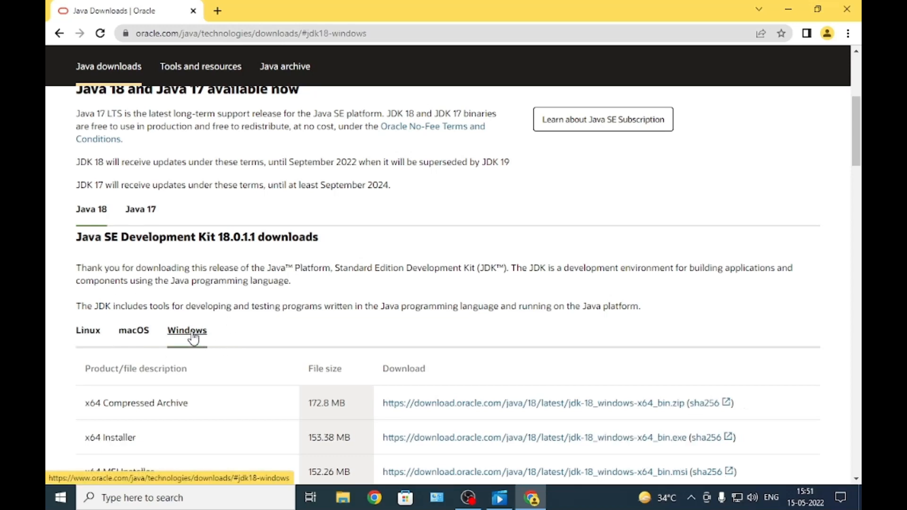
scroll("down", 3)
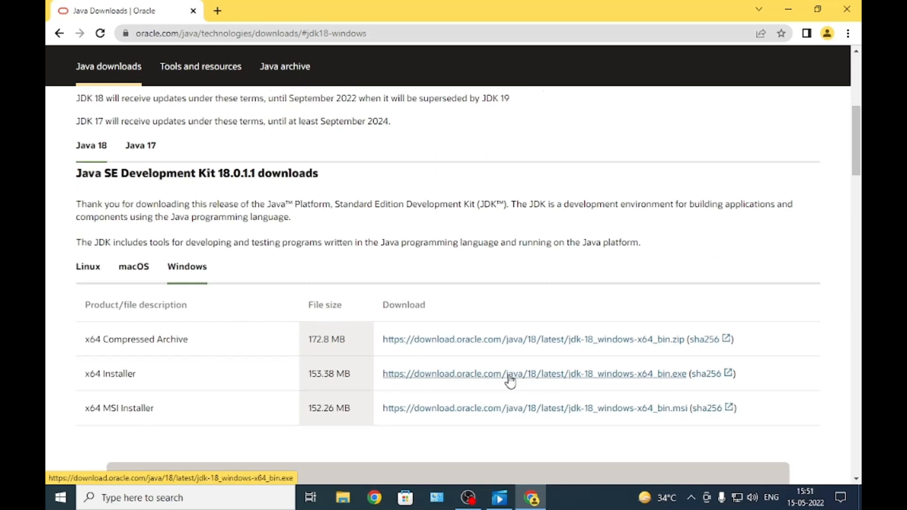
mouse_move(523, 380)
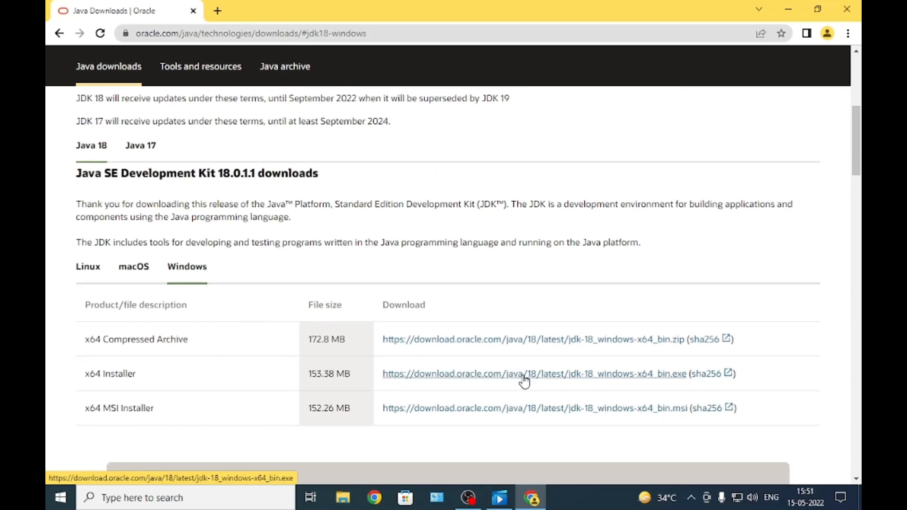
left_click(534, 374)
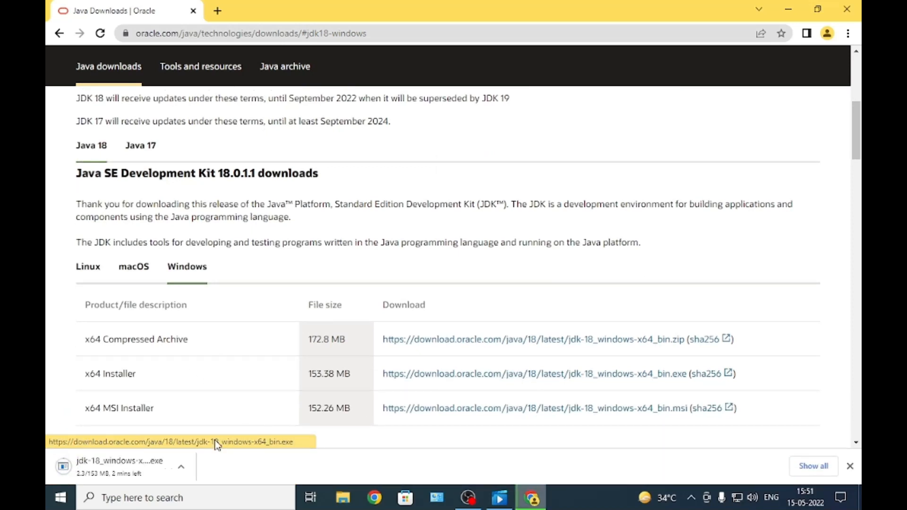
mouse_move(226, 451)
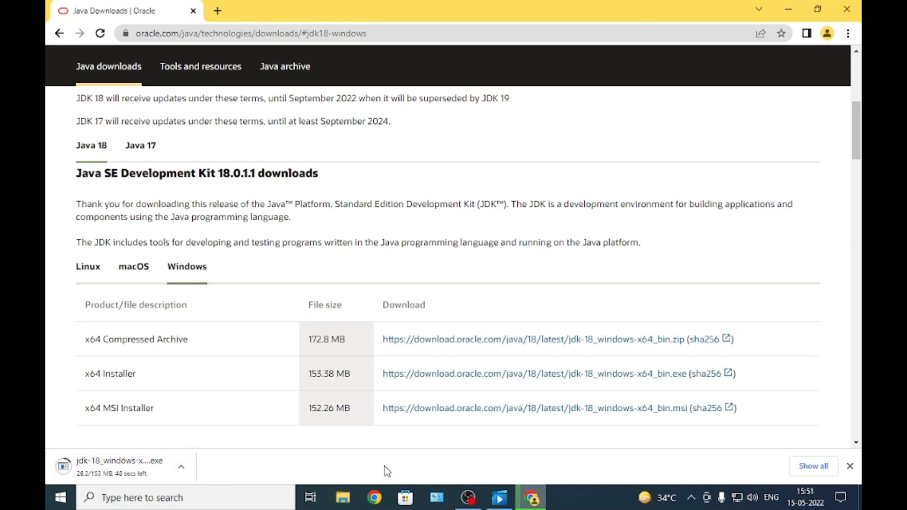
Step: Show the downloaded jdk-18_windows-x64_bin installer in the Downloads folder
left_click(342, 497)
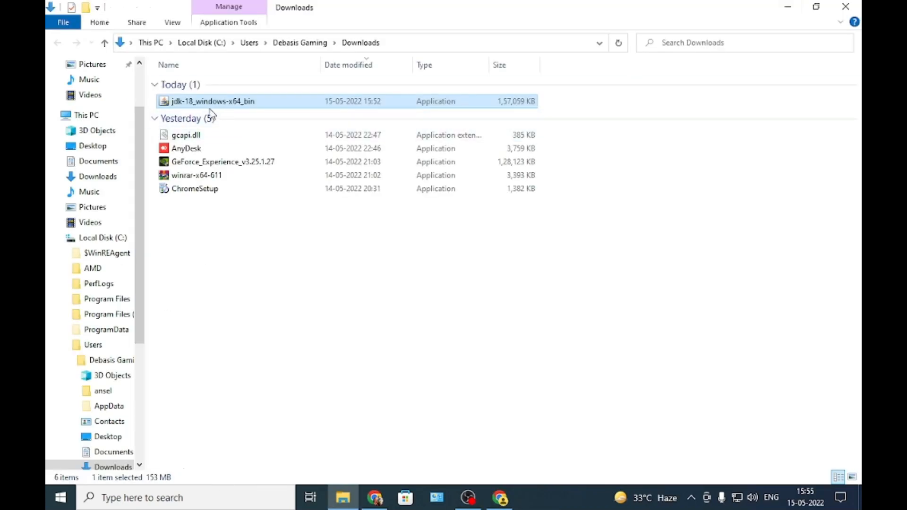
mouse_move(231, 103)
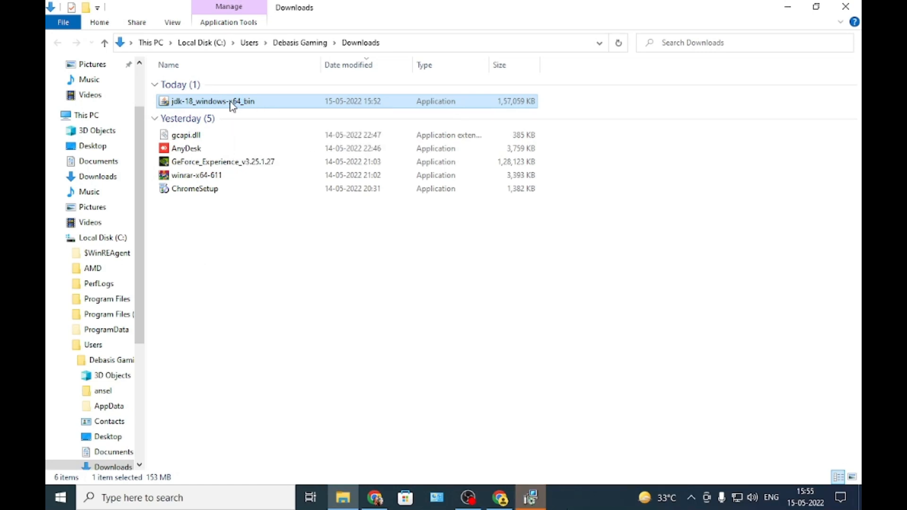
Step: Install JDK 18.0.1.1 (64-bit) into the default folder and close the installer
double_click(212, 102)
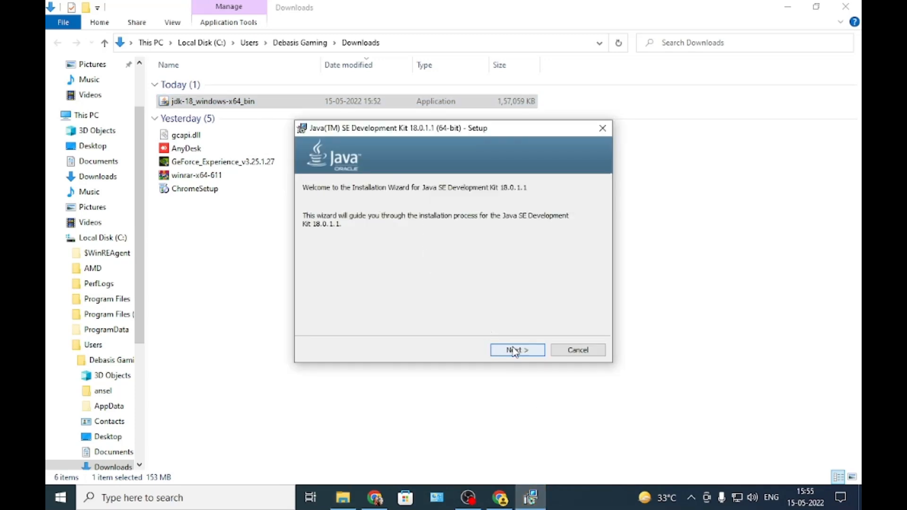
left_click(516, 350)
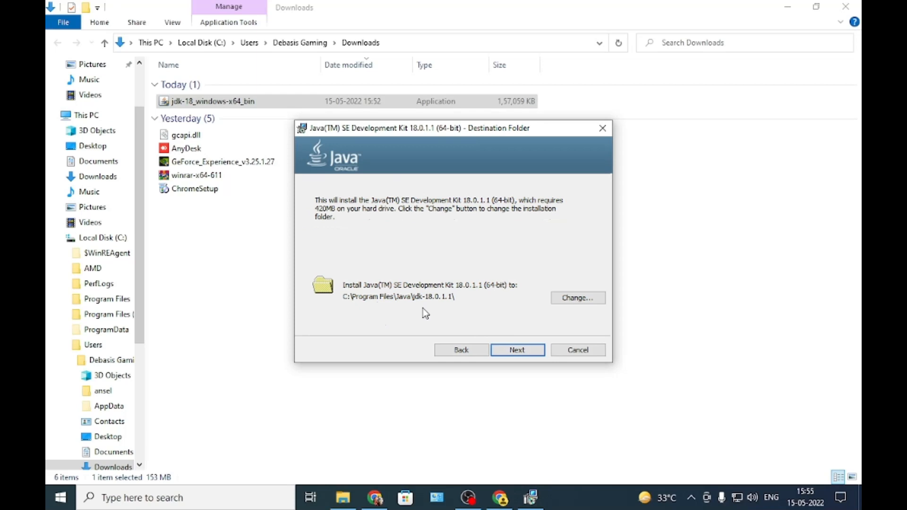
mouse_move(407, 309)
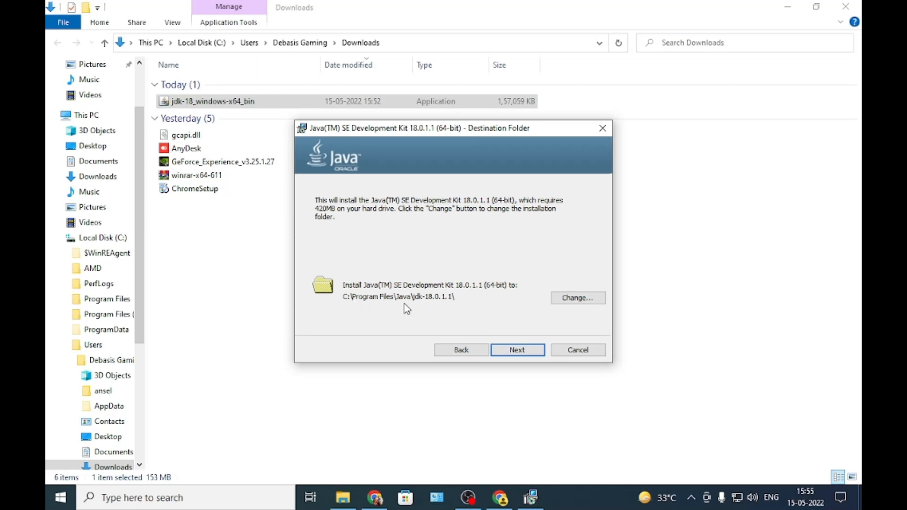
mouse_move(446, 317)
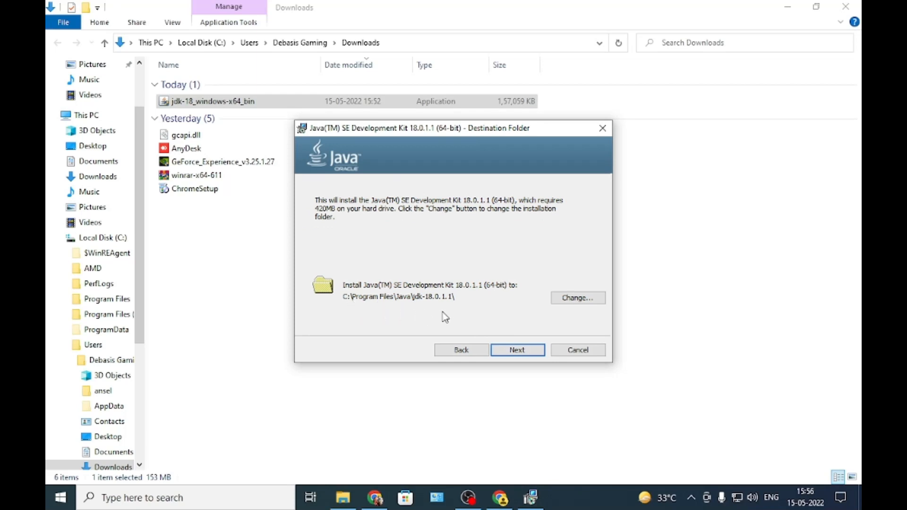
mouse_move(420, 312)
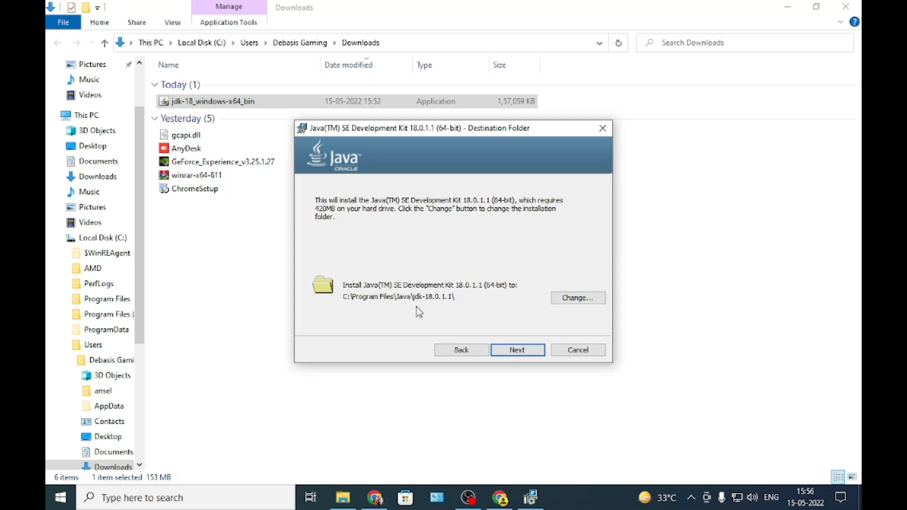
mouse_move(387, 309)
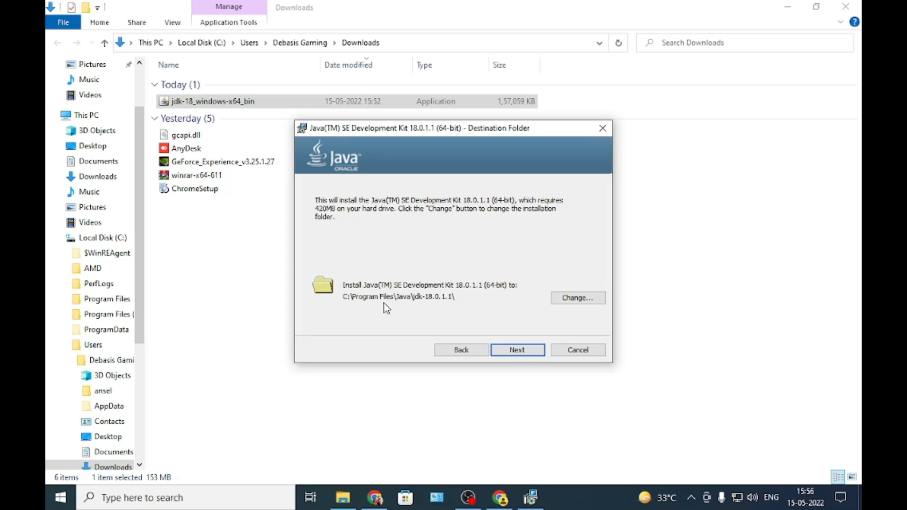
mouse_move(521, 322)
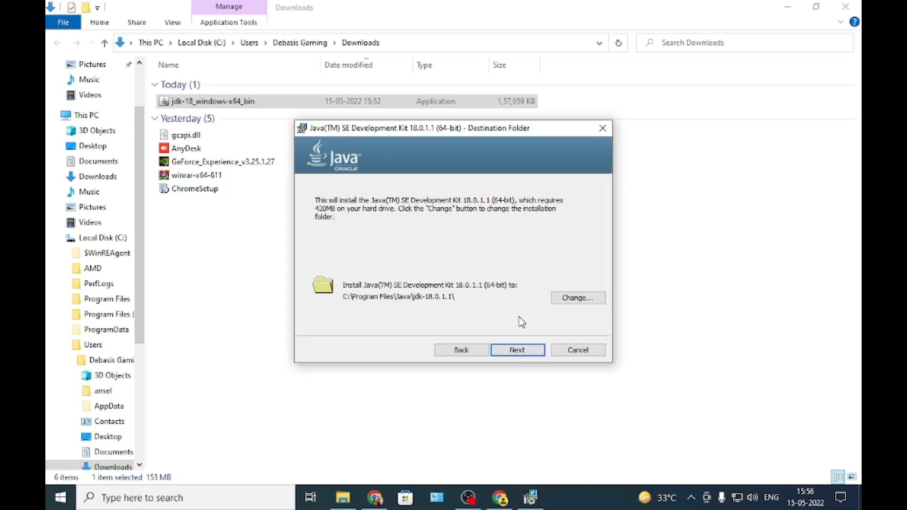
mouse_move(377, 307)
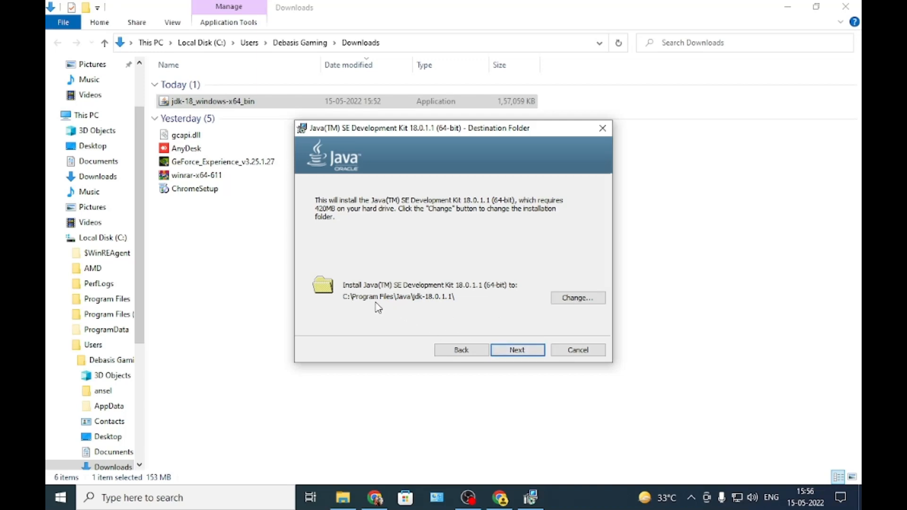
left_click(517, 350)
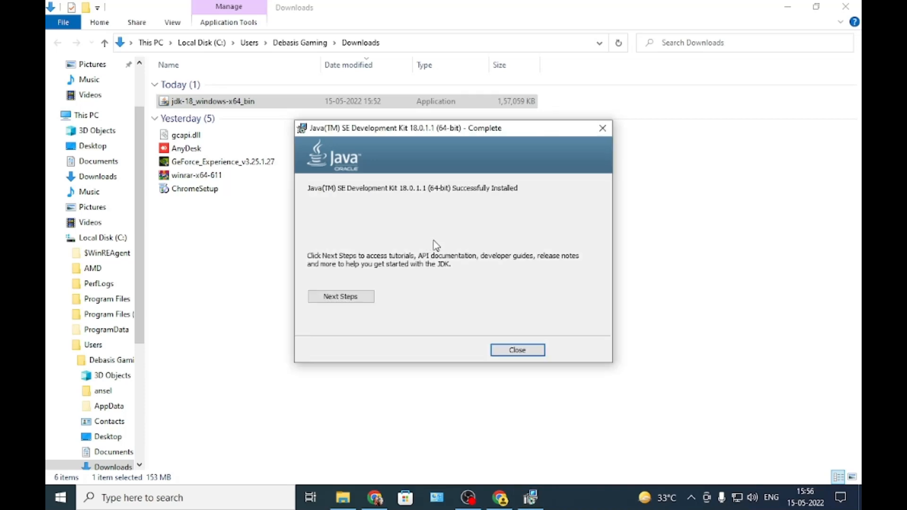
mouse_move(416, 269)
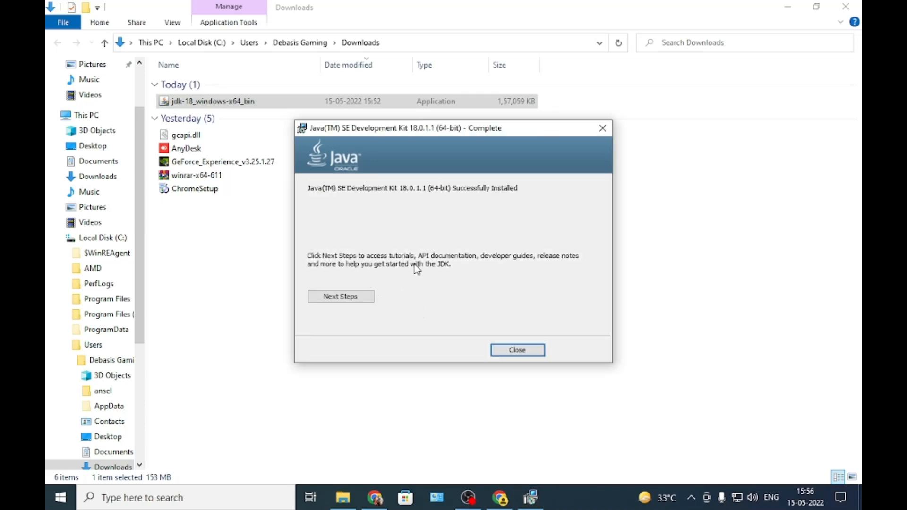
left_click(516, 350)
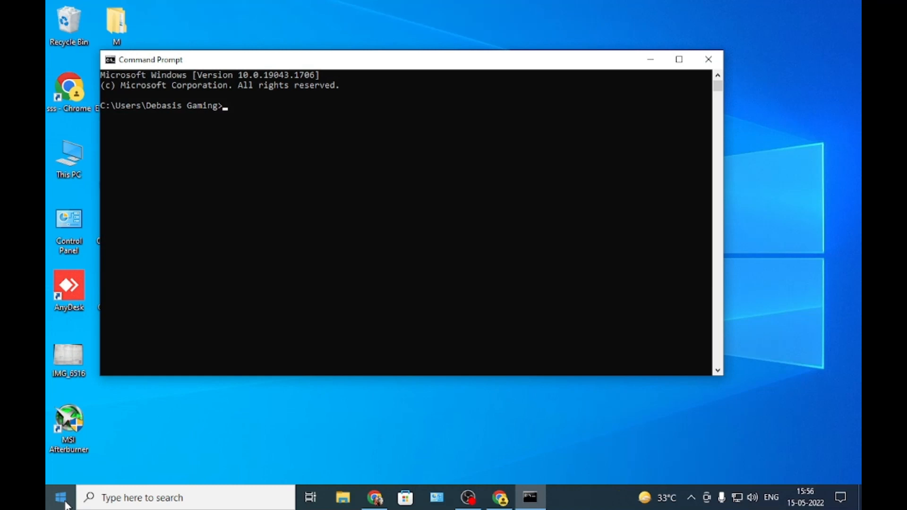
mouse_move(202, 332)
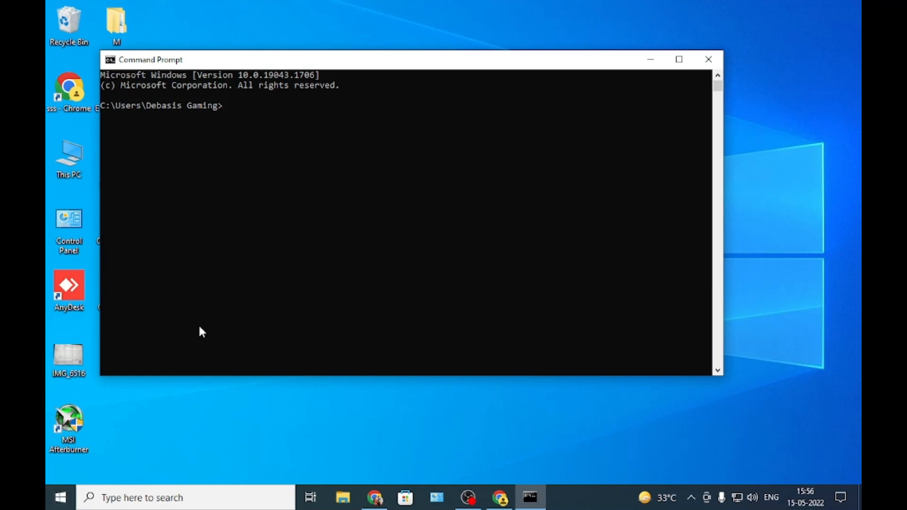
Step: Confirm java -version reports 18.0.1.1, then return to the Oracle page in Chrome
type("java -version")
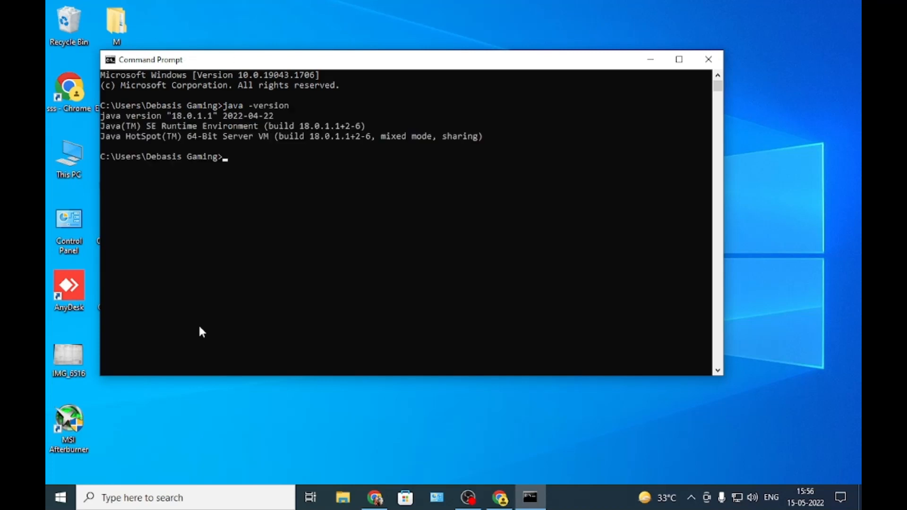
mouse_move(170, 116)
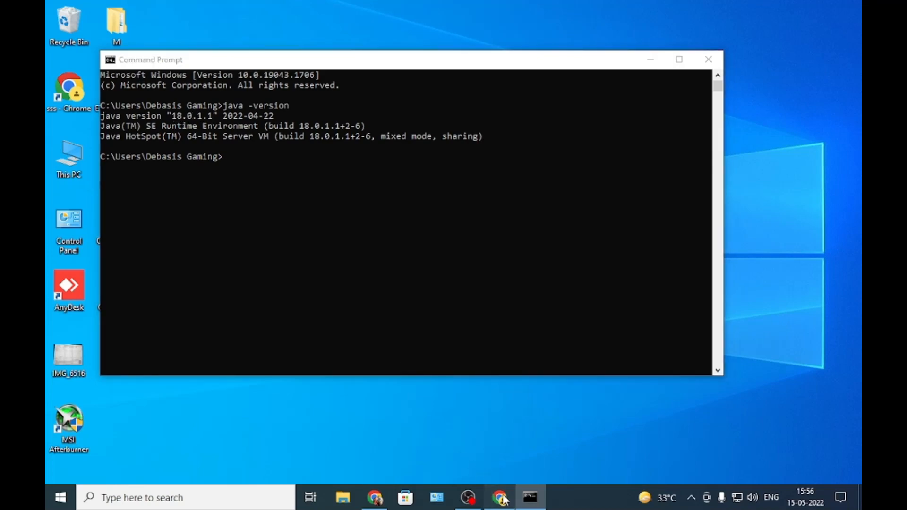
left_click(499, 497)
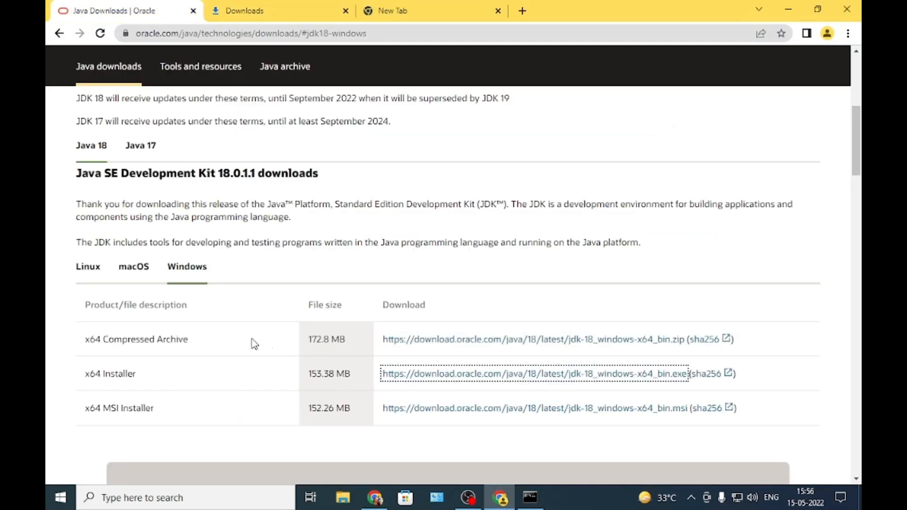
Step: Browse down to C:\Program Files\Java\jdk-18.0.1.1\bin in File Explorer
double_click(238, 173)
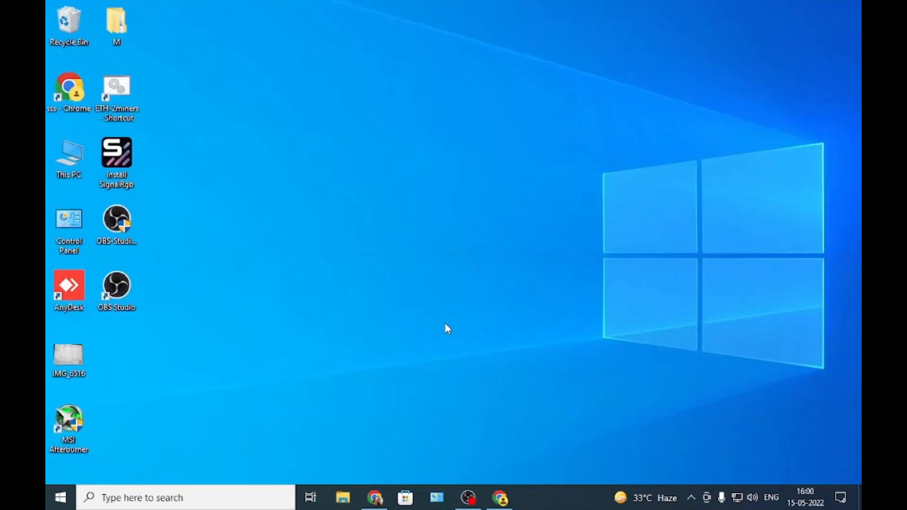
mouse_move(376, 305)
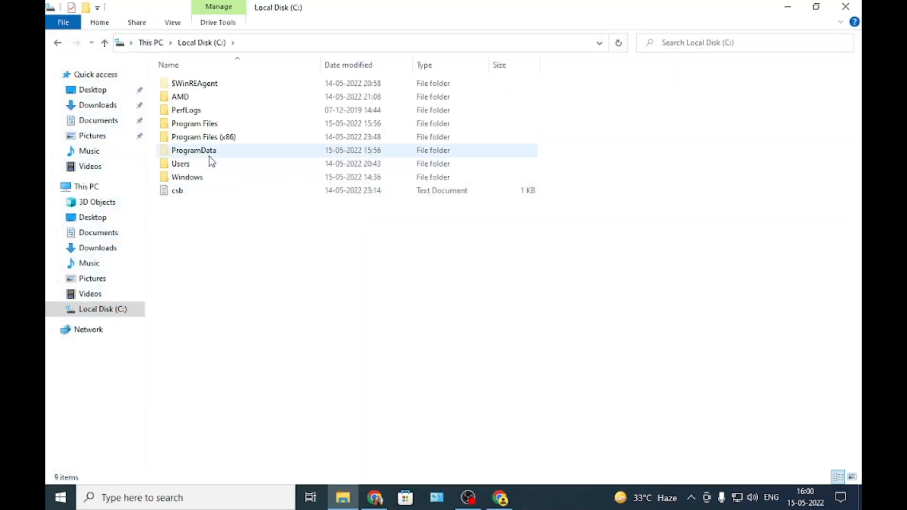
left_click(194, 123)
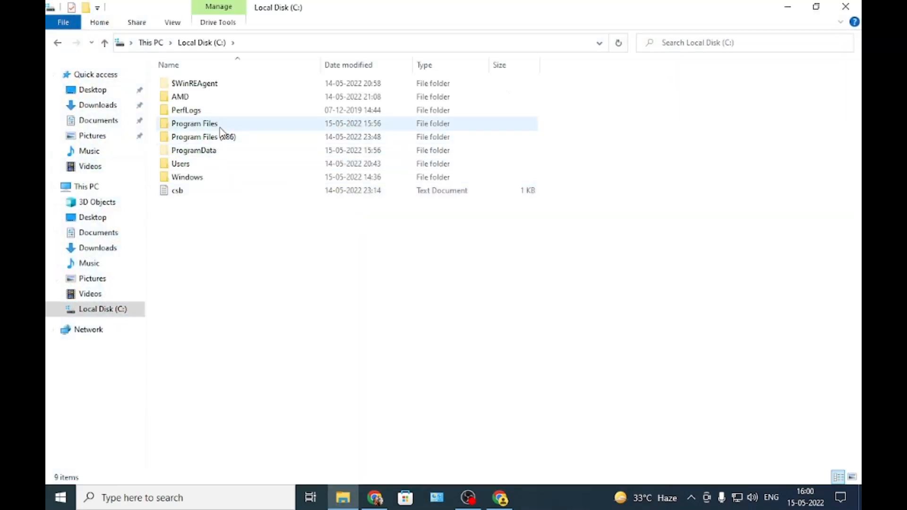
mouse_move(210, 124)
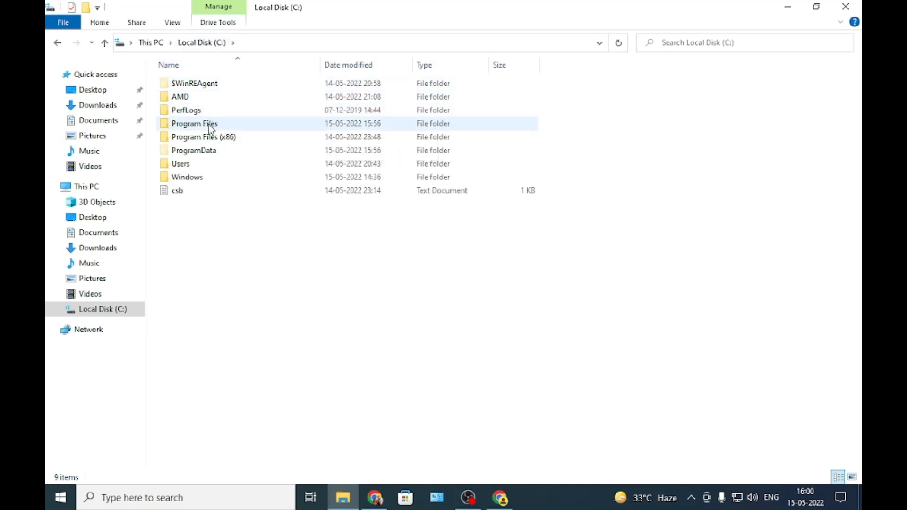
double_click(194, 124)
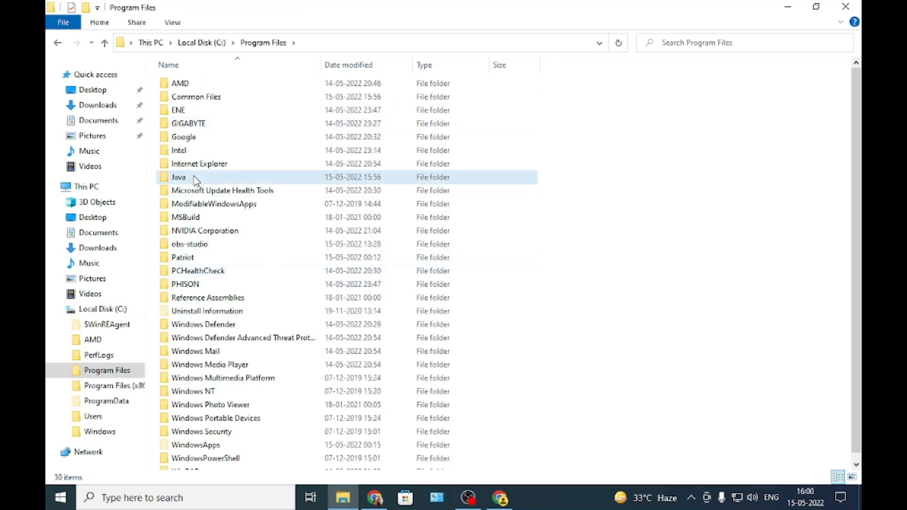
double_click(178, 177)
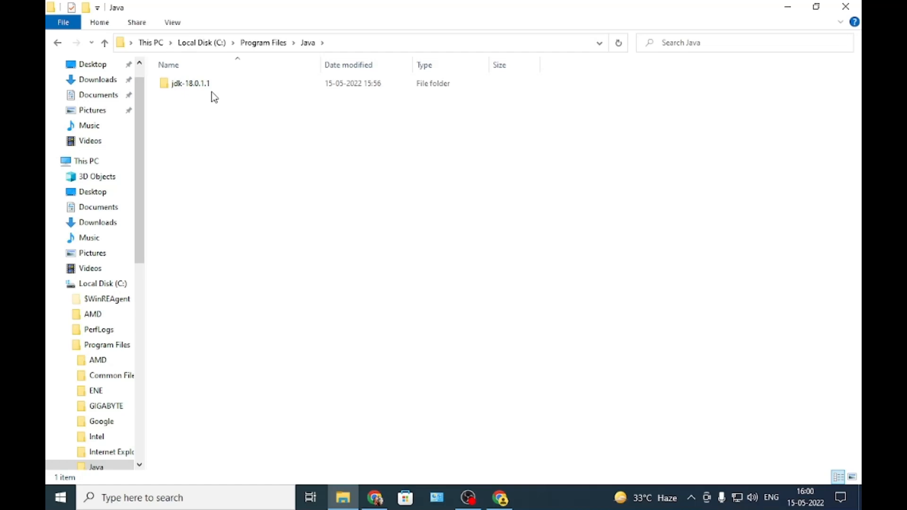
double_click(189, 83)
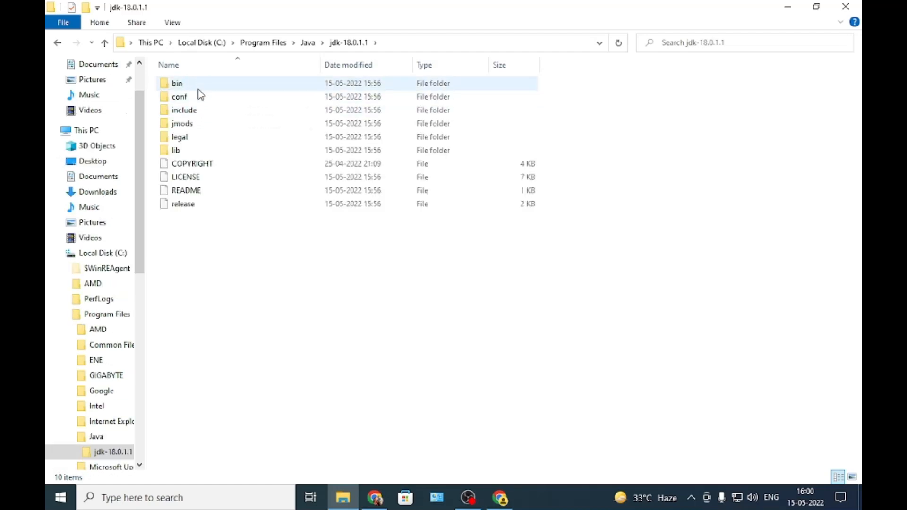
double_click(177, 82)
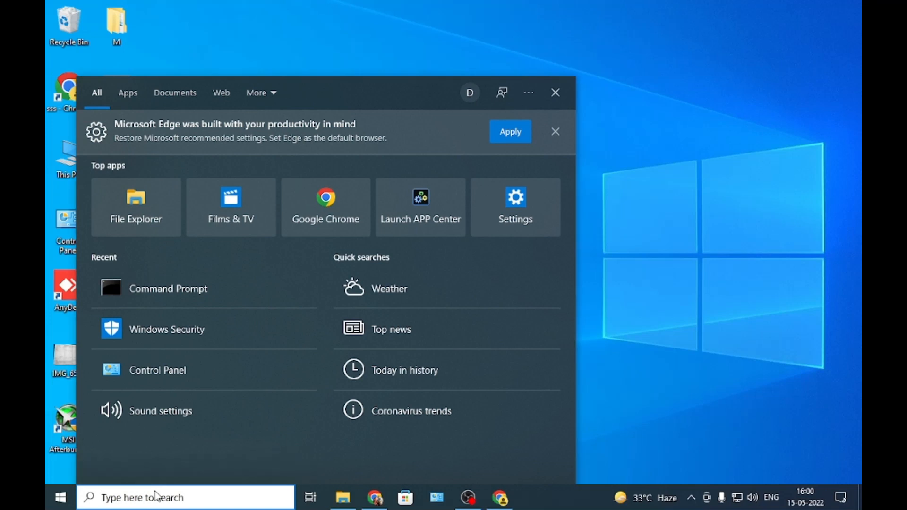
Step: Append C:\Program Files\Java\jdk-18.0.1.1\bin to the system Path variable and confirm
type("edit group policy")
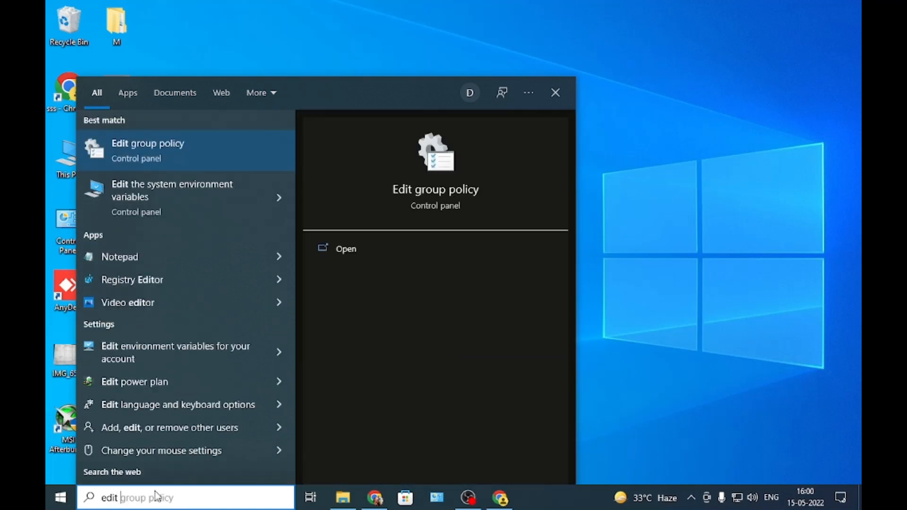
mouse_move(193, 198)
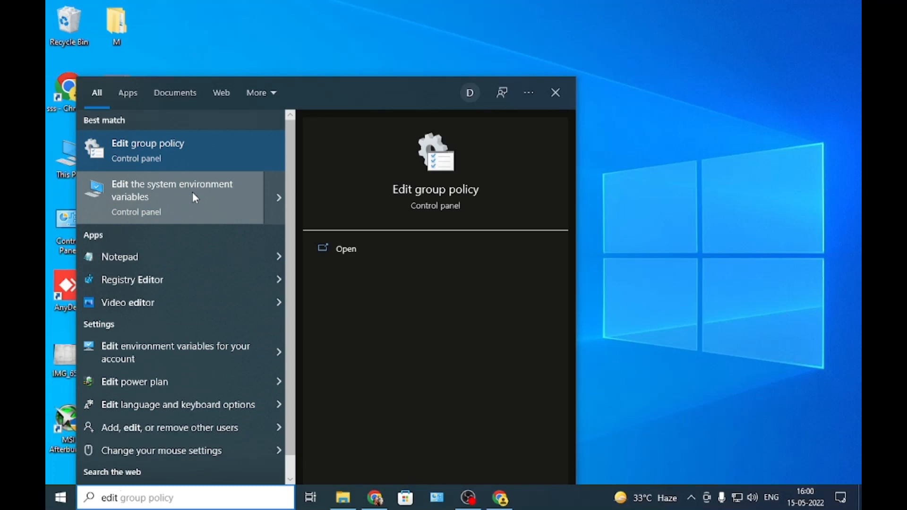
left_click(172, 191)
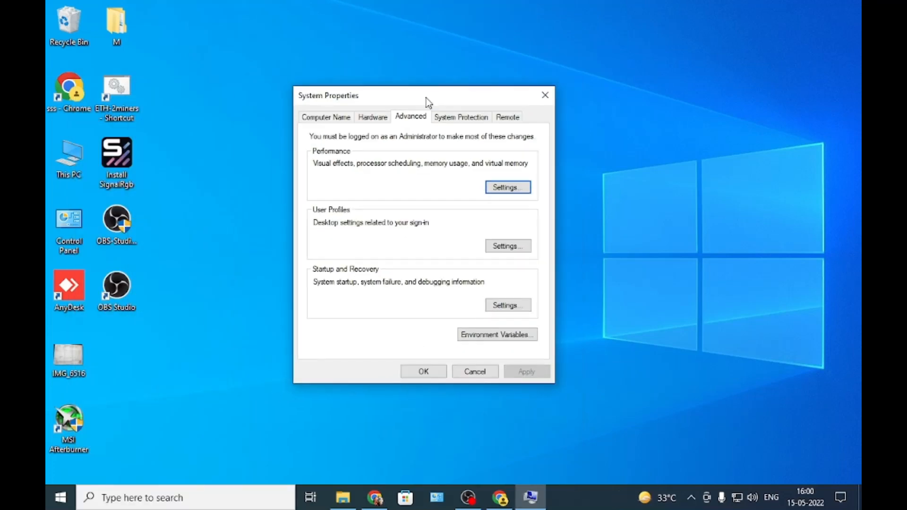
left_click(496, 335)
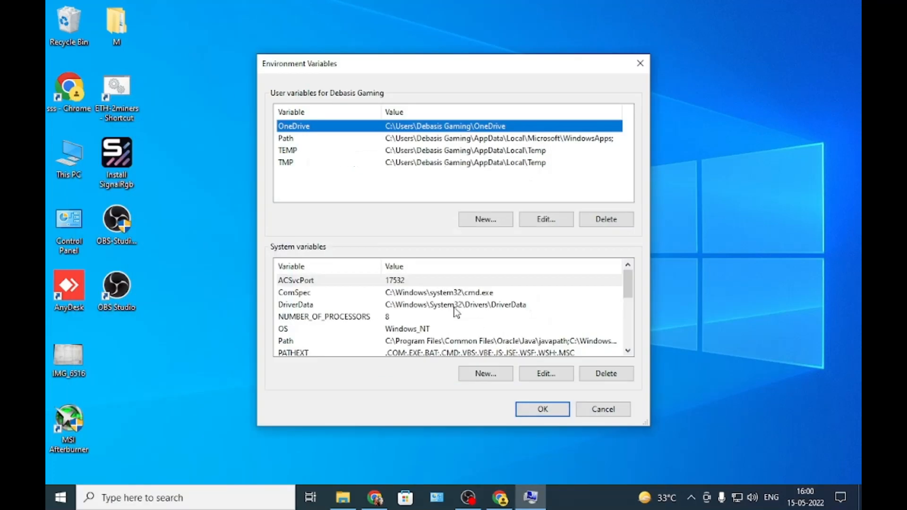
scroll("down", 3)
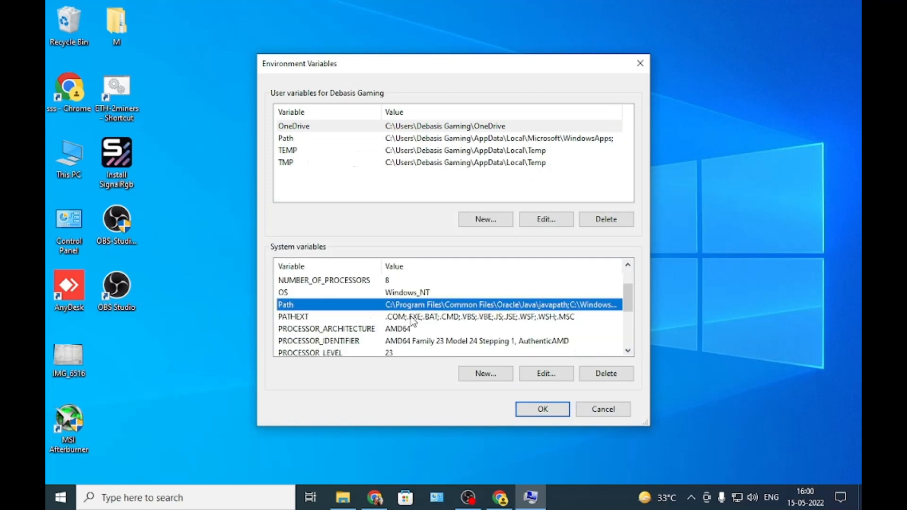
left_click(545, 373)
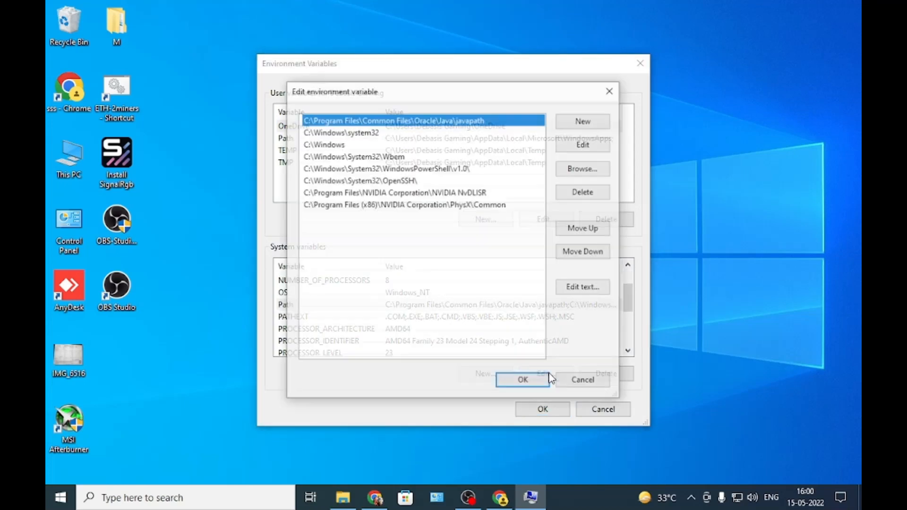
left_click(583, 121)
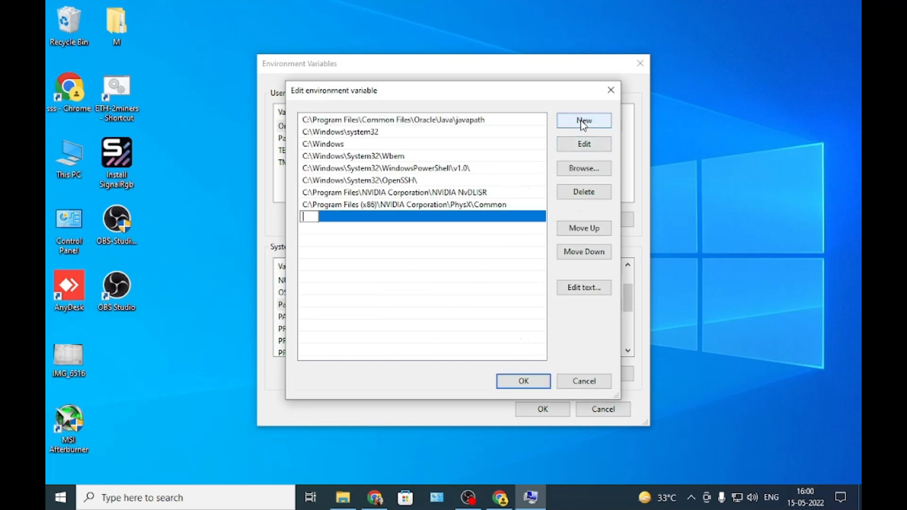
type("C:\\Program Files\\Java\\jdk-18.0.1.1\\bin")
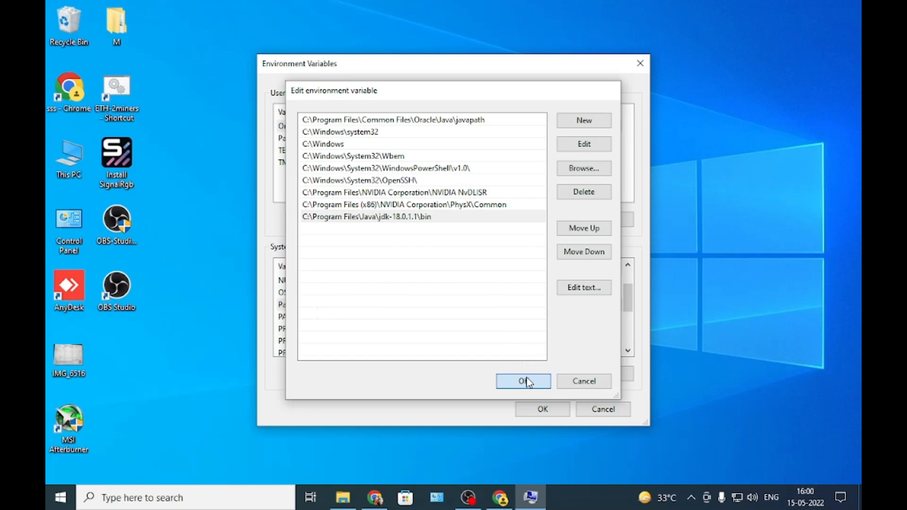
left_click(522, 381)
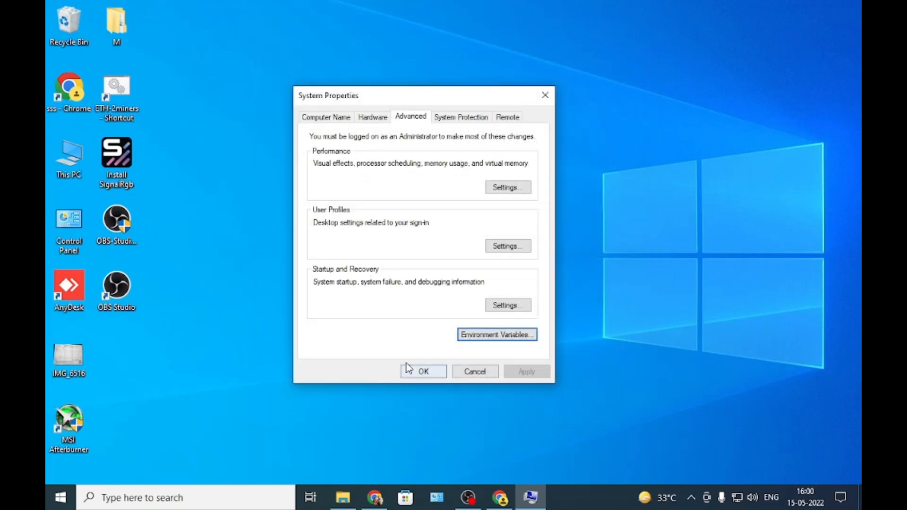
left_click(422, 371)
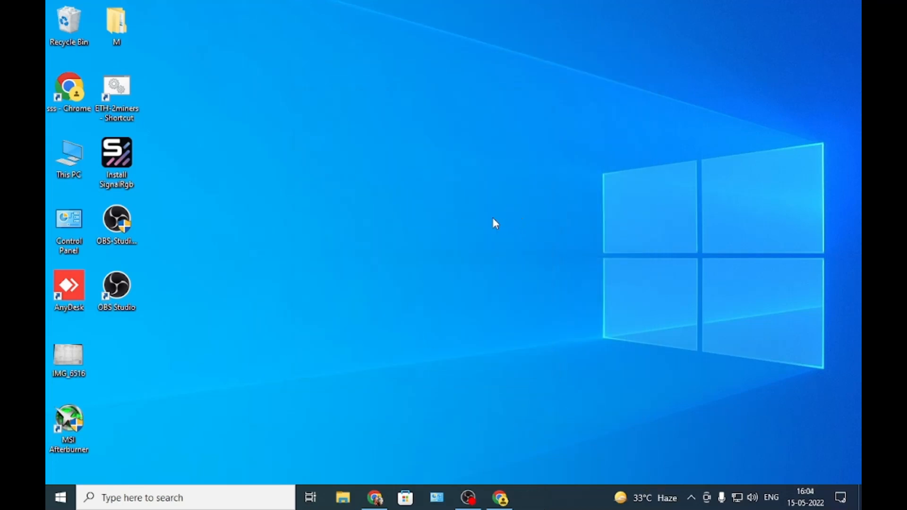
mouse_move(266, 212)
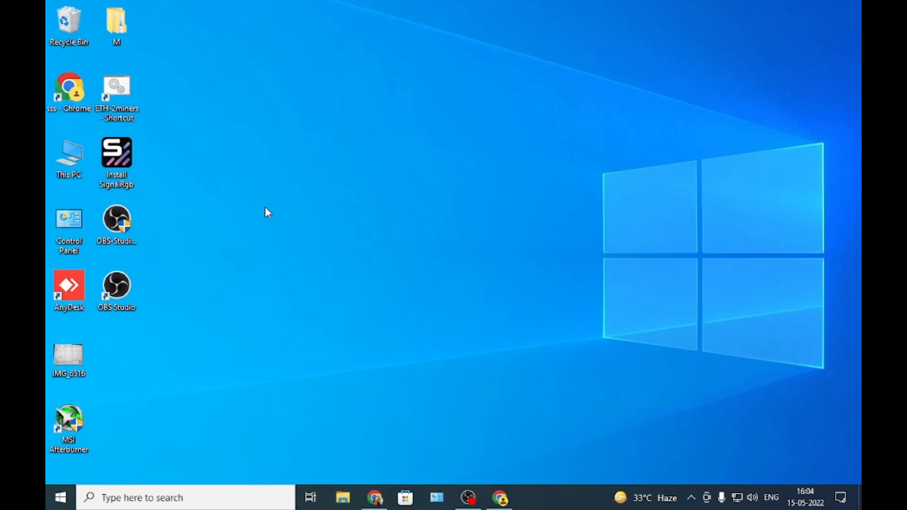
mouse_move(87, 175)
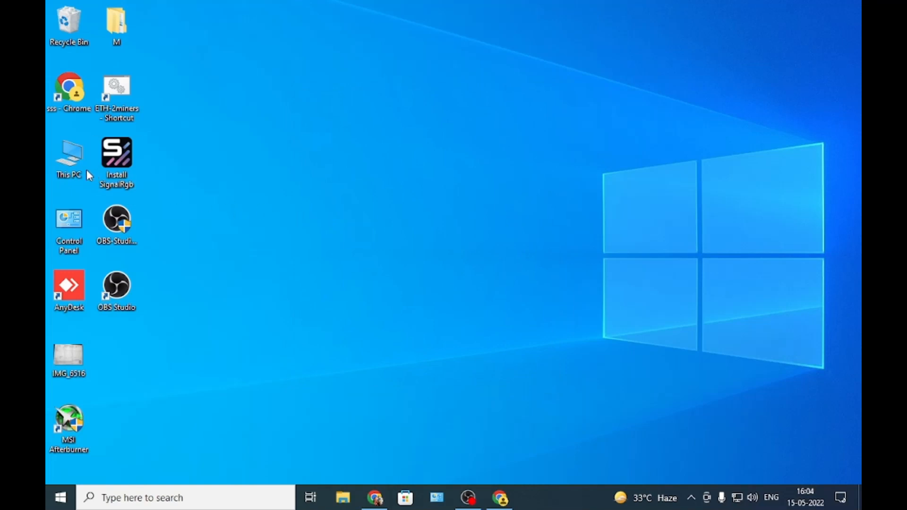
Step: Open C:\Program Files\Java\jdk-18.0.1.1 to copy its path, then close Explorer
double_click(68, 156)
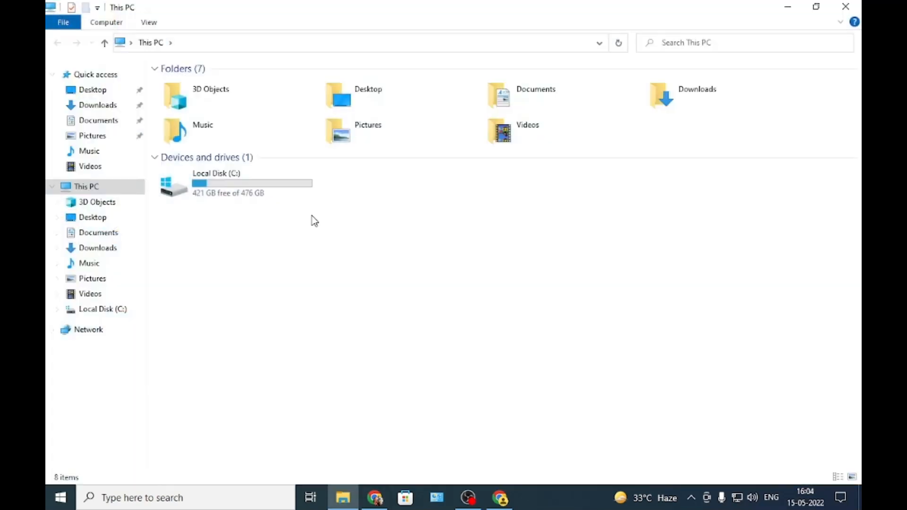
double_click(216, 182)
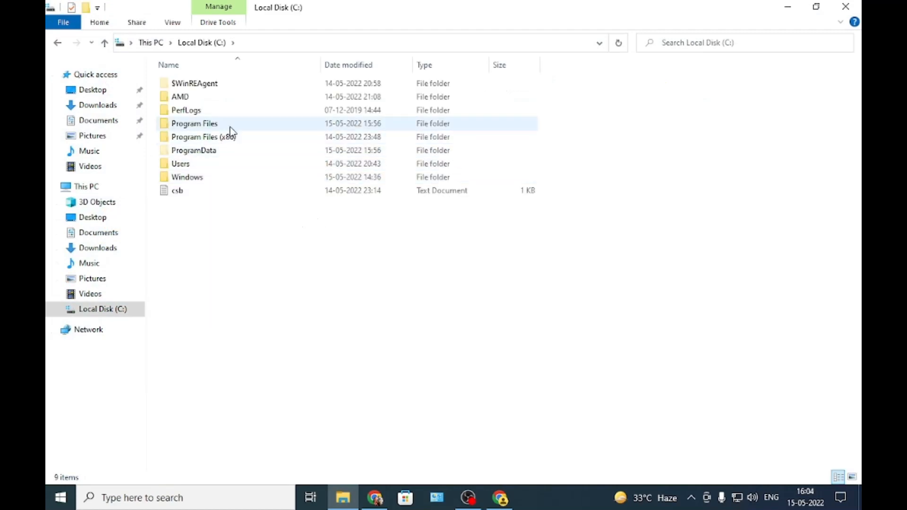
double_click(194, 123)
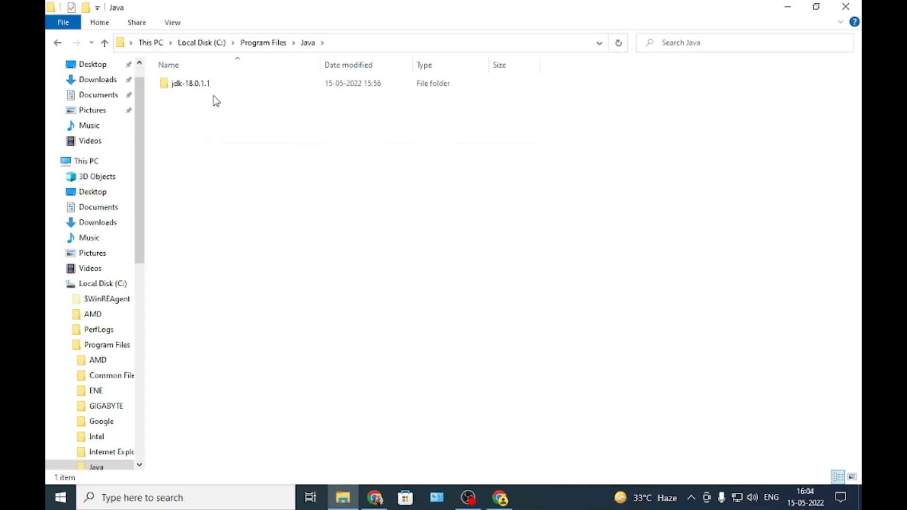
double_click(190, 83)
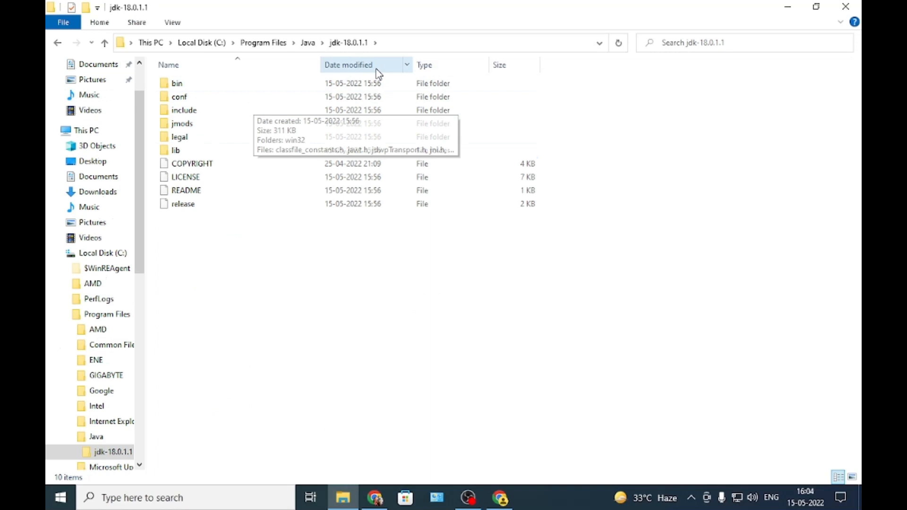
mouse_move(400, 52)
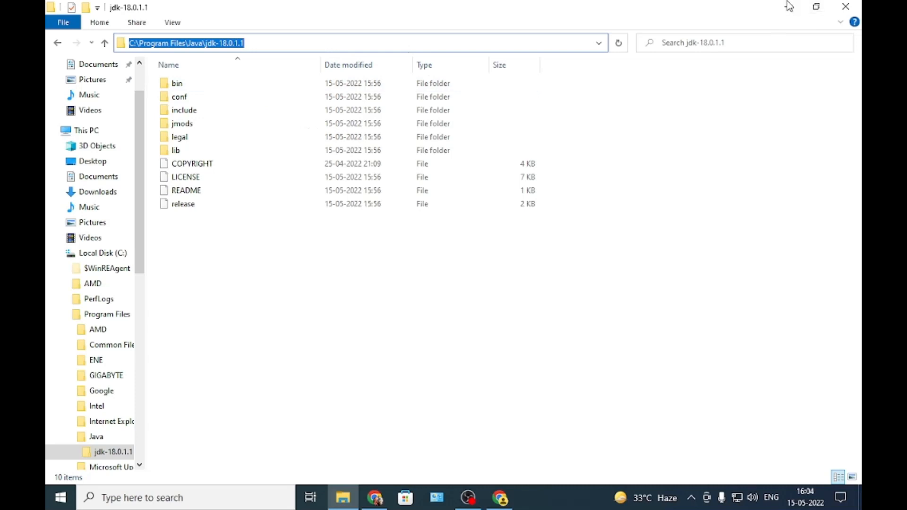
left_click(60, 497)
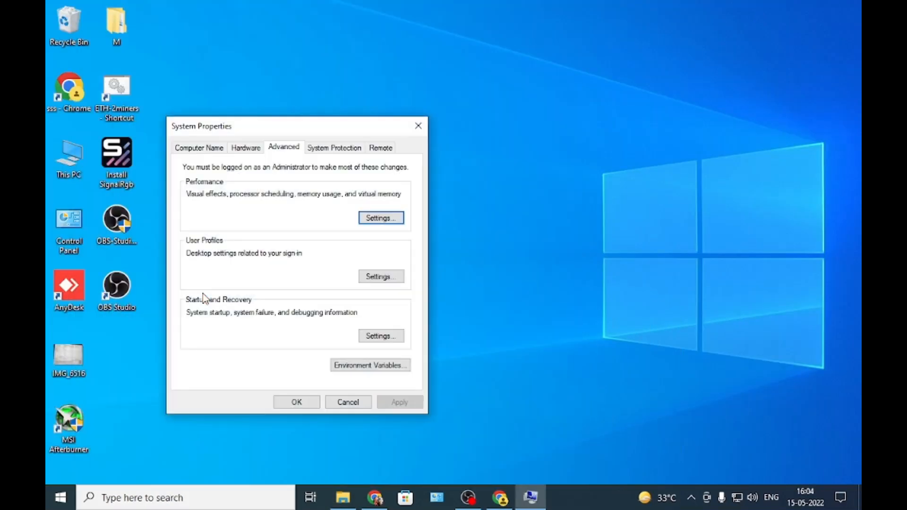
Step: Create user variable JAVA_HOME = C:\Program Files\Java\jdk-18.0.1.1 and refresh the desktop
left_click(369, 365)
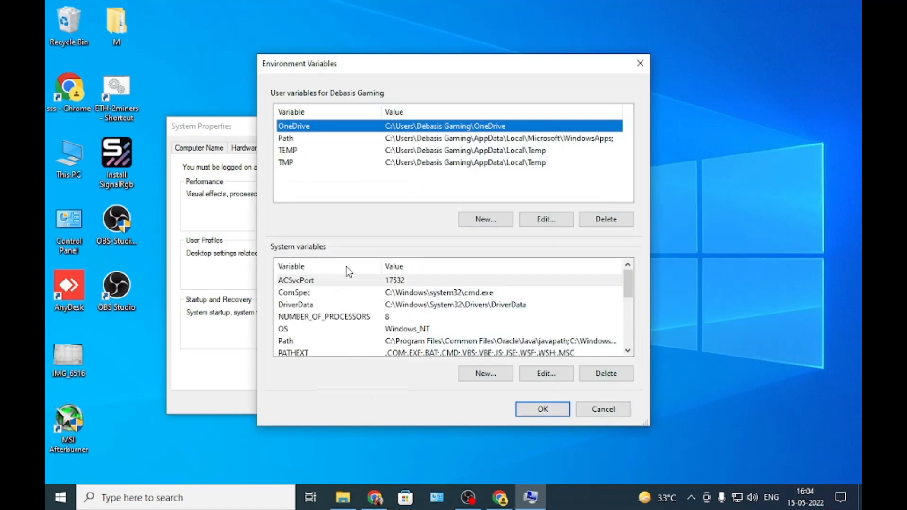
left_click(484, 218)
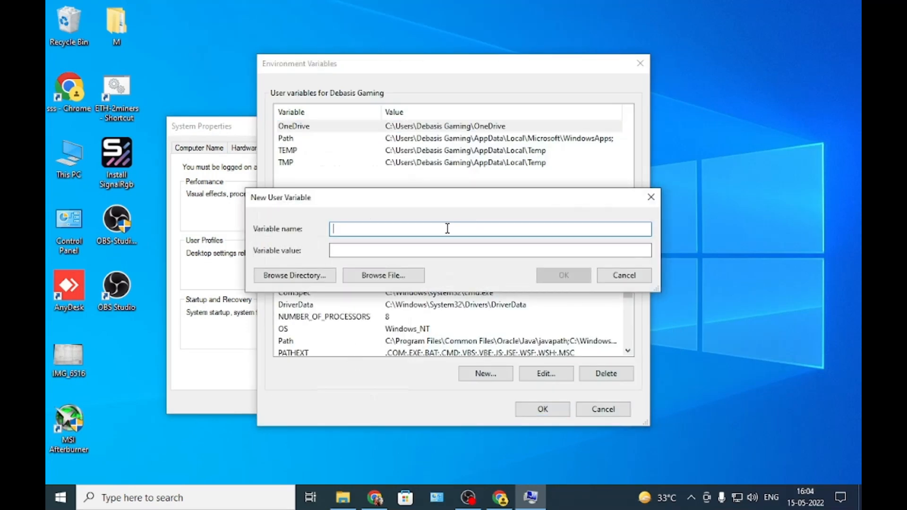
type("J")
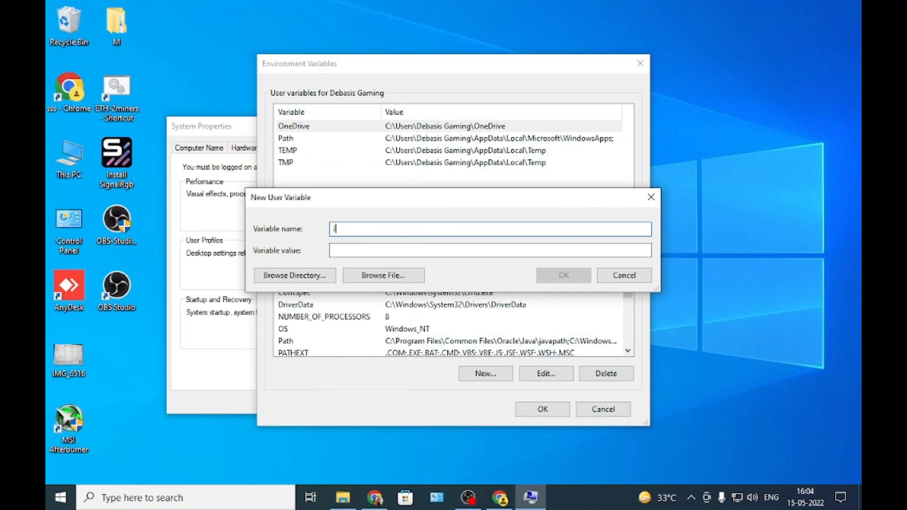
type("AVA_HOME")
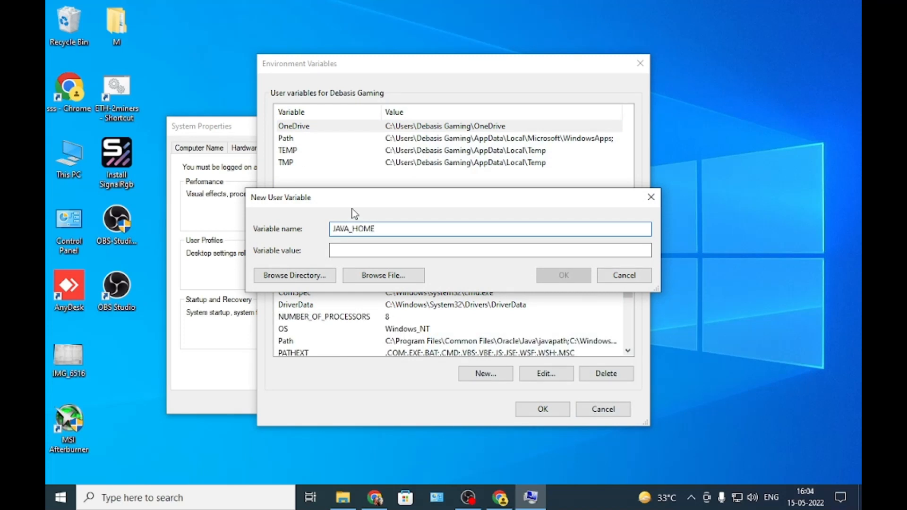
left_click(490, 250)
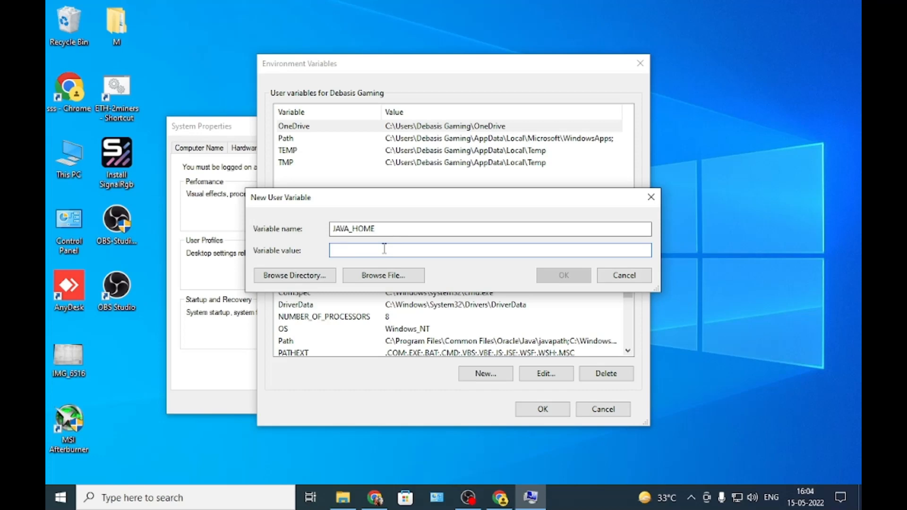
left_click(562, 275)
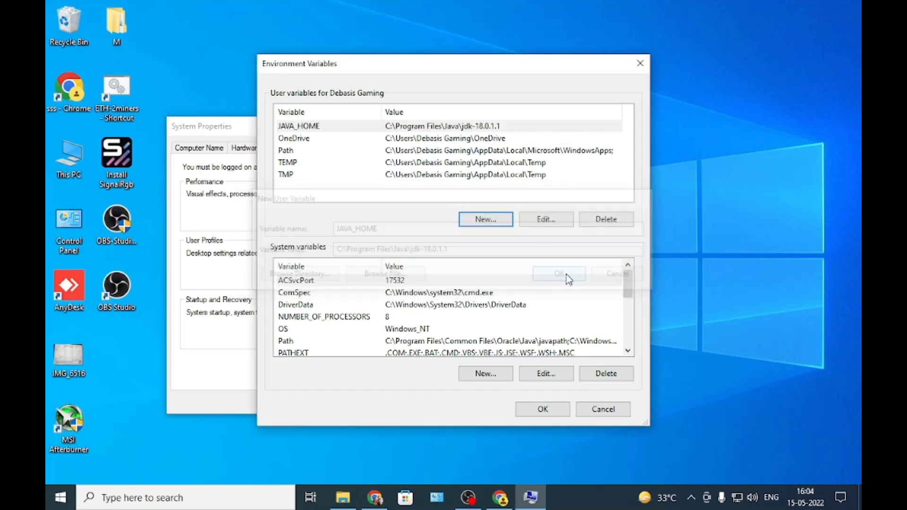
left_click(542, 409)
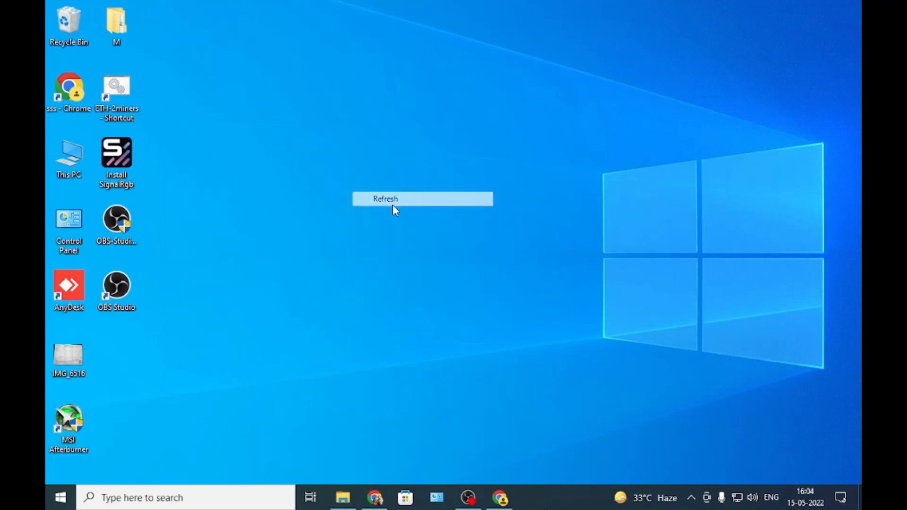
left_click(386, 198)
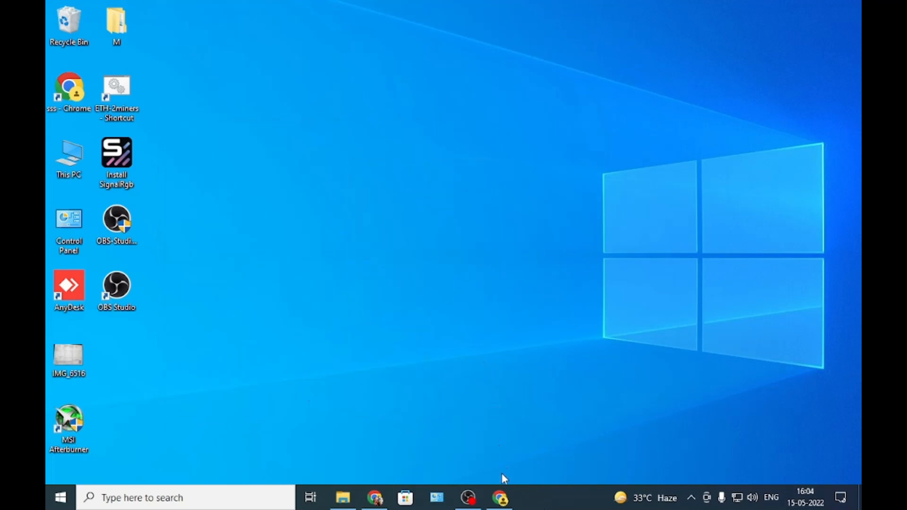
Step: Search 'android studio download' and download Android Studio Chipmunk 2021.2.1 for Windows, accepting the license
left_click(499, 498)
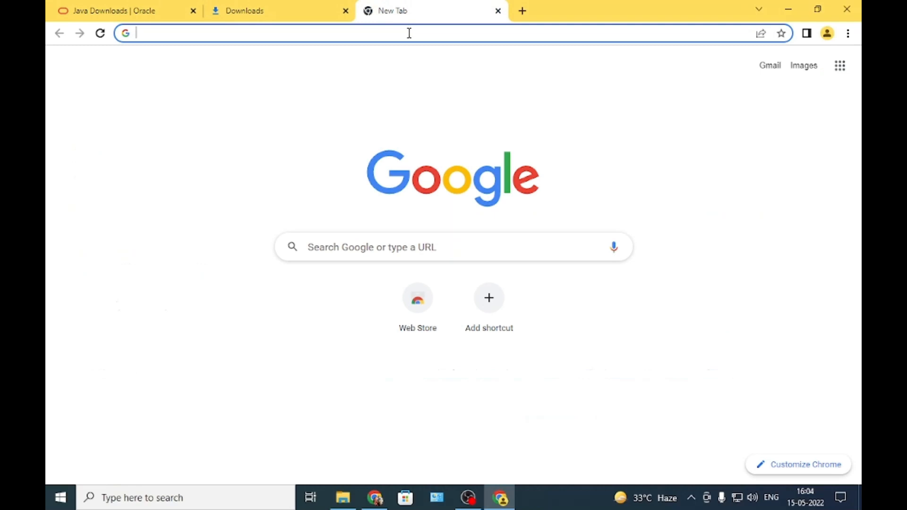
type("AN")
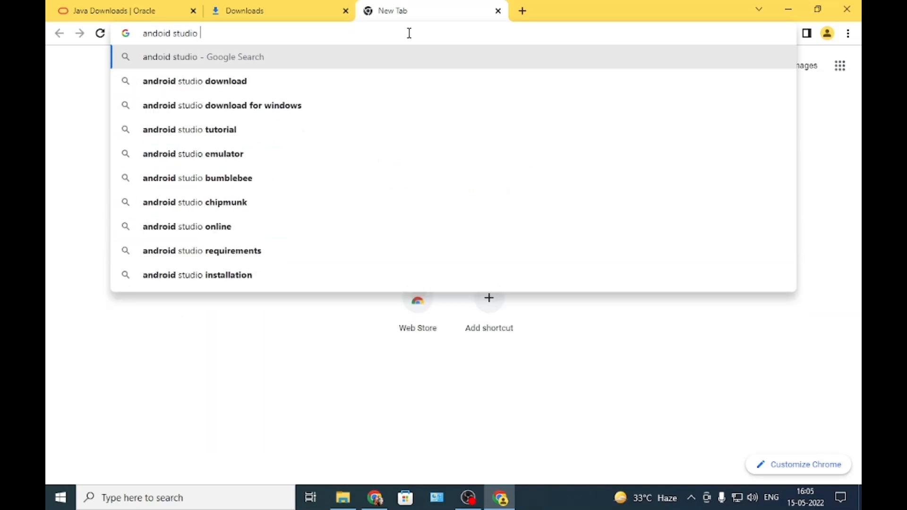
left_click(194, 81)
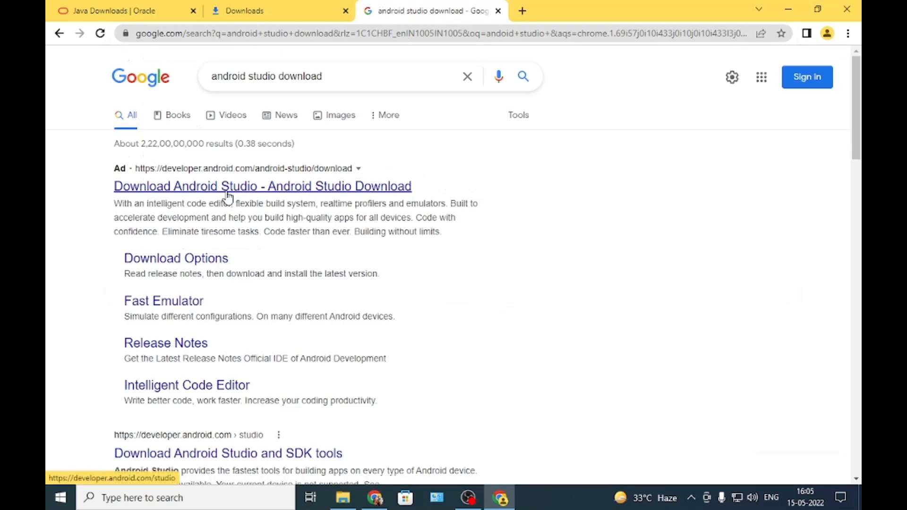
left_click(262, 186)
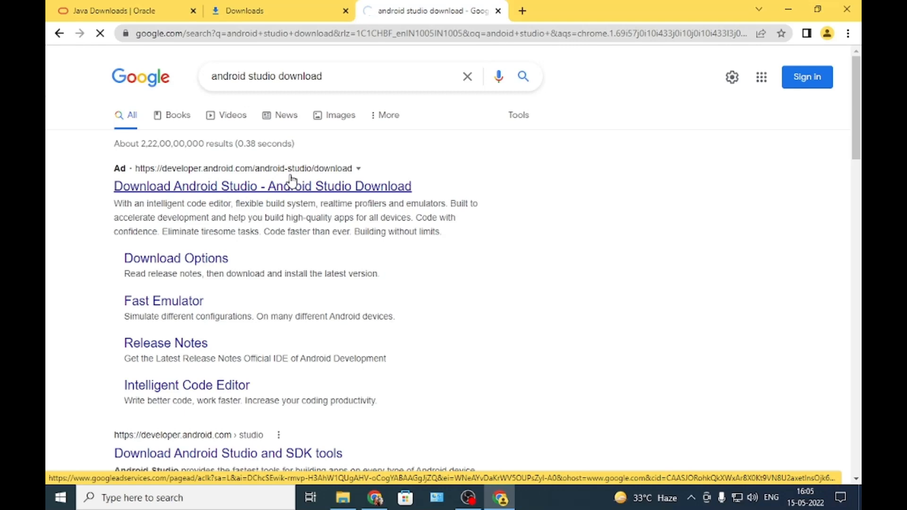
left_click(262, 186)
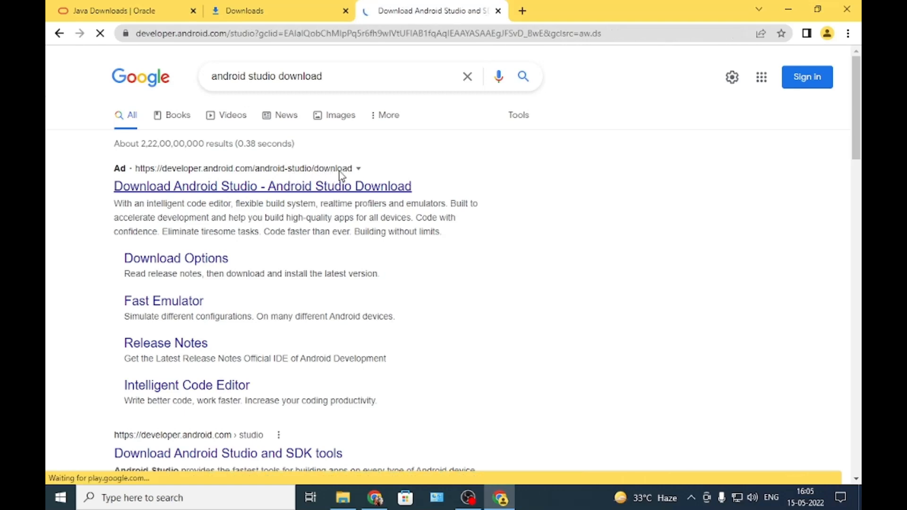
left_click(262, 186)
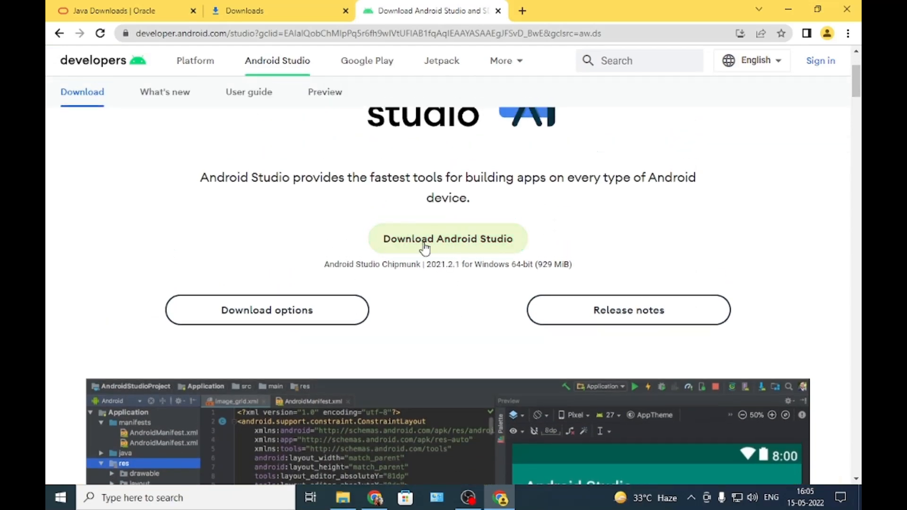
left_click(448, 238)
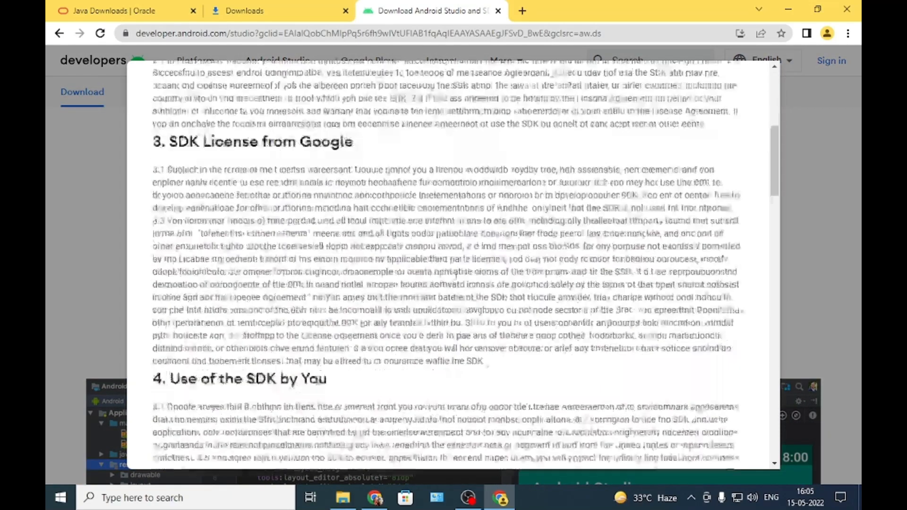
scroll("down", 3)
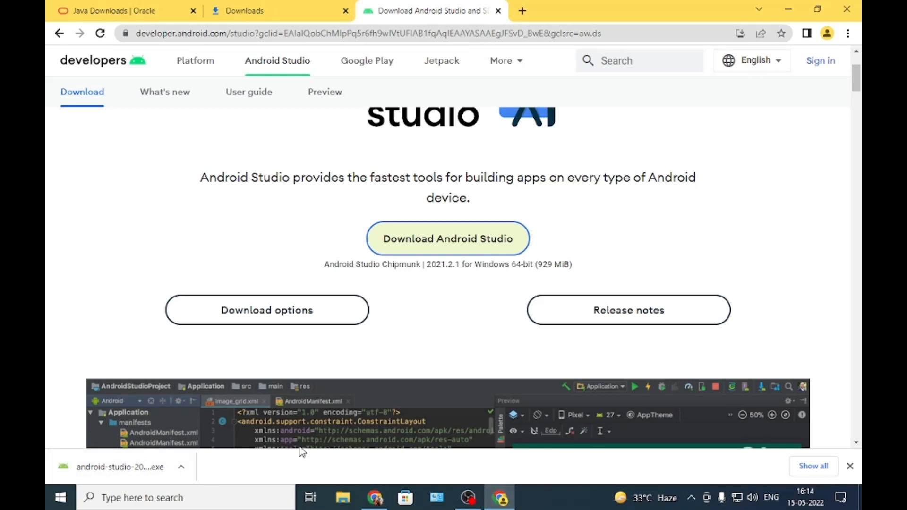
mouse_move(203, 474)
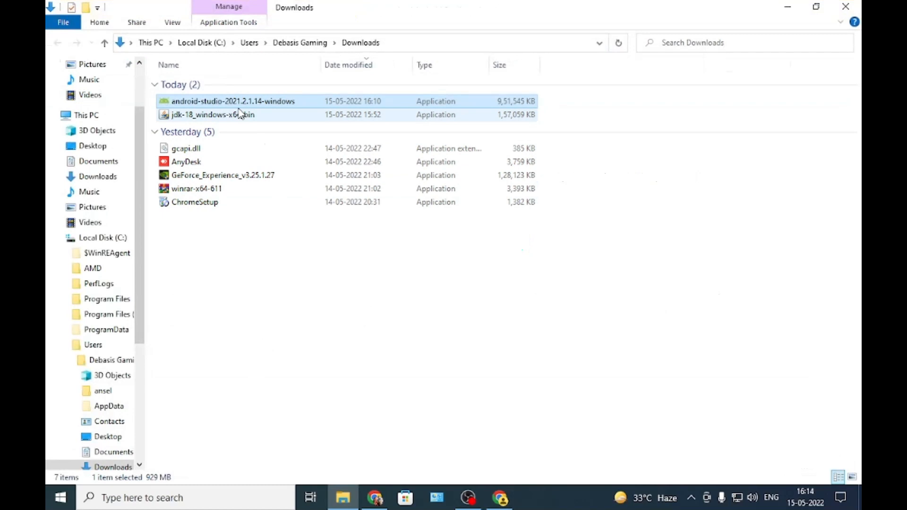
mouse_move(233, 101)
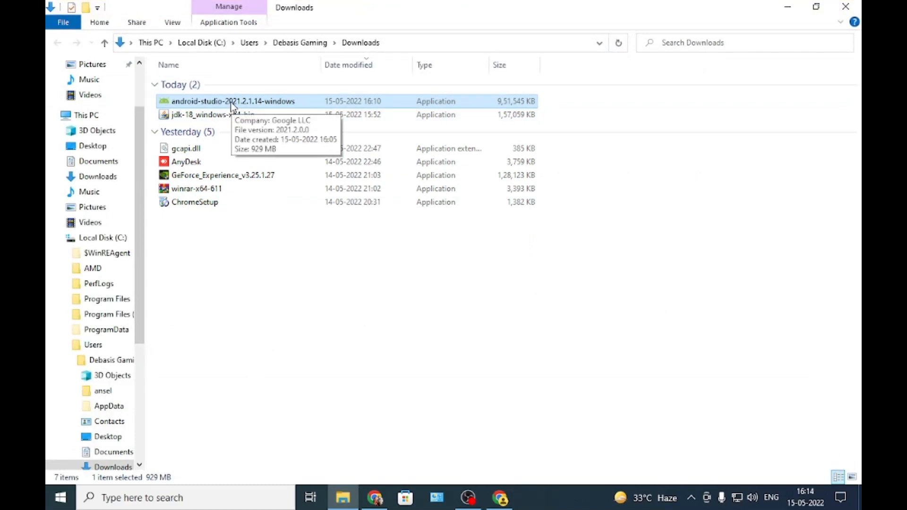
Step: Run android-studio-2021.2.1.14-windows from Downloads to reach the Setup welcome page
right_click(233, 101)
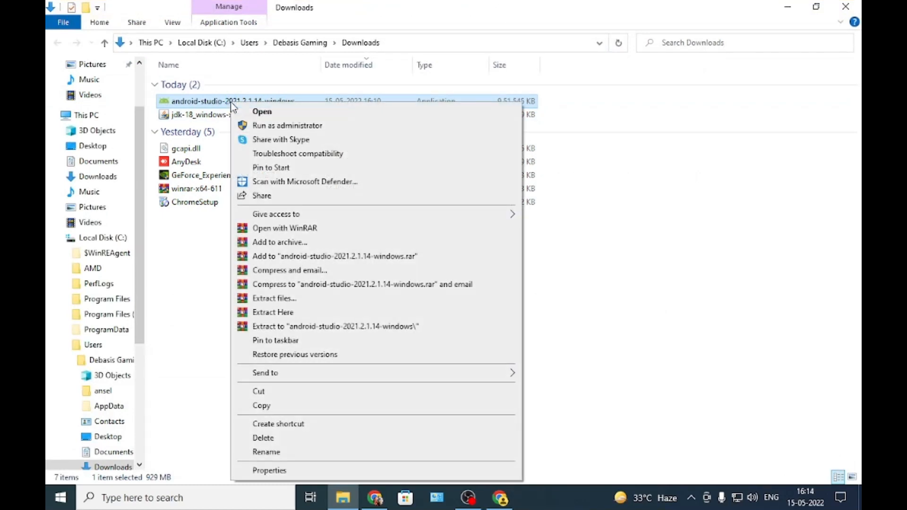
mouse_move(277, 133)
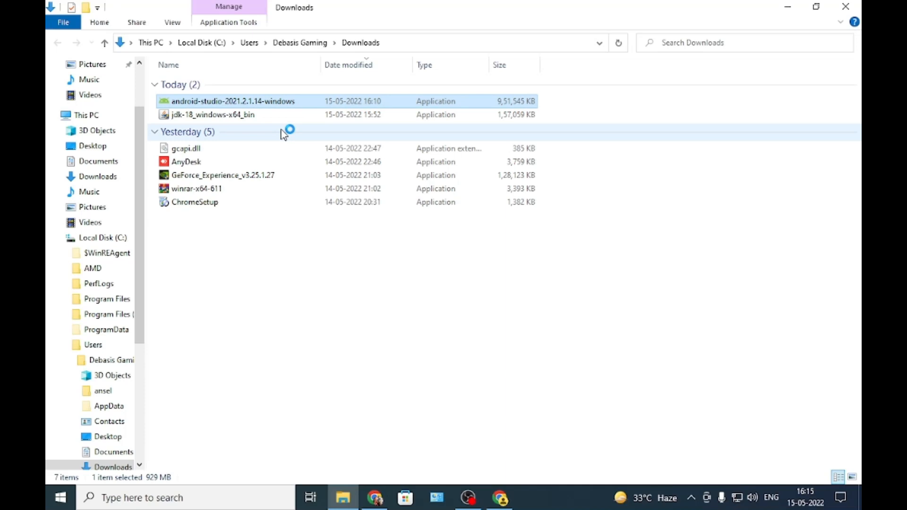
mouse_move(476, 275)
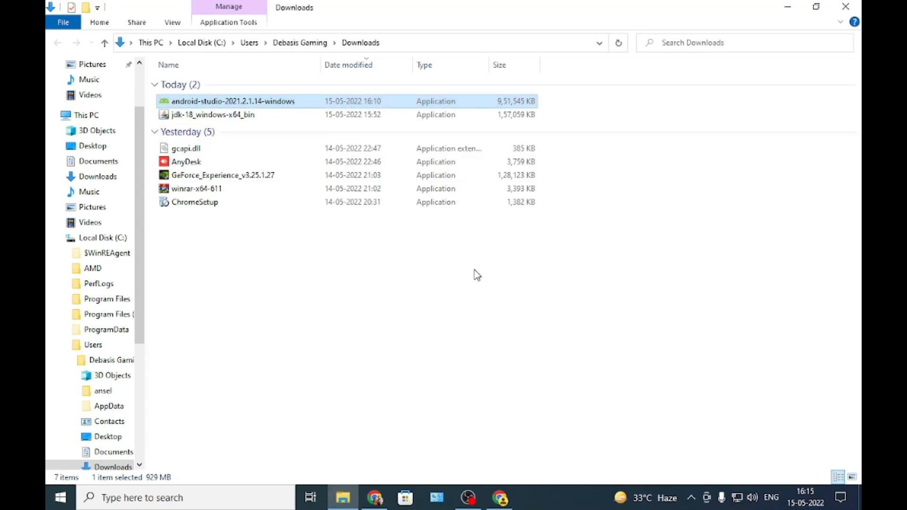
double_click(232, 100)
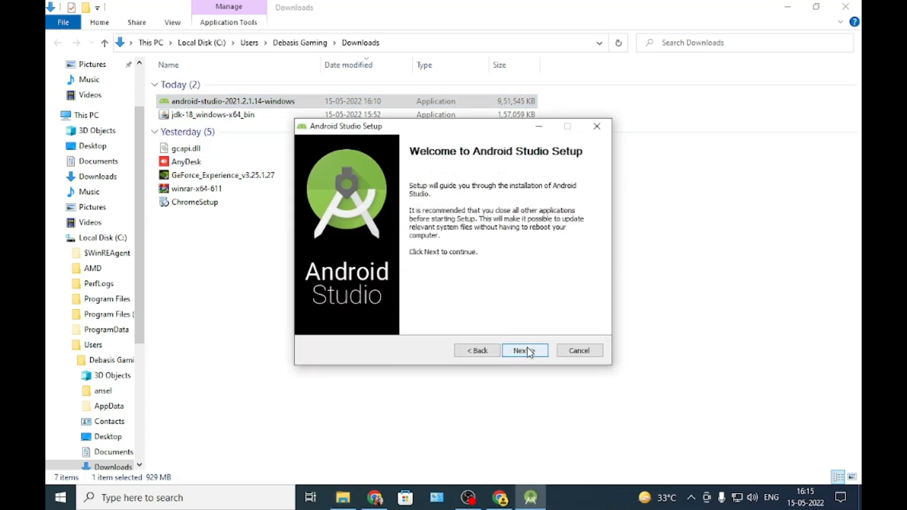
Step: Install Android Studio and Android Virtual Device to C:\Program Files\Android\Android Studio with default shortcuts
left_click(524, 351)
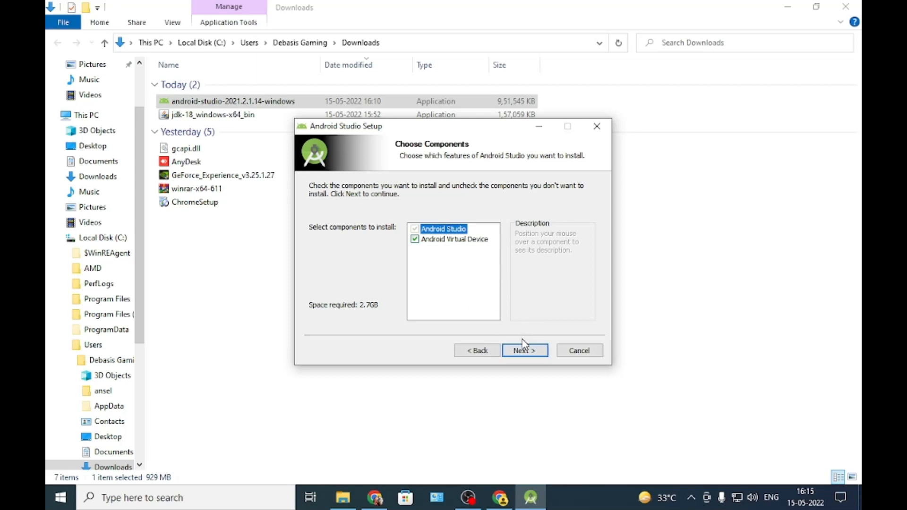
mouse_move(374, 323)
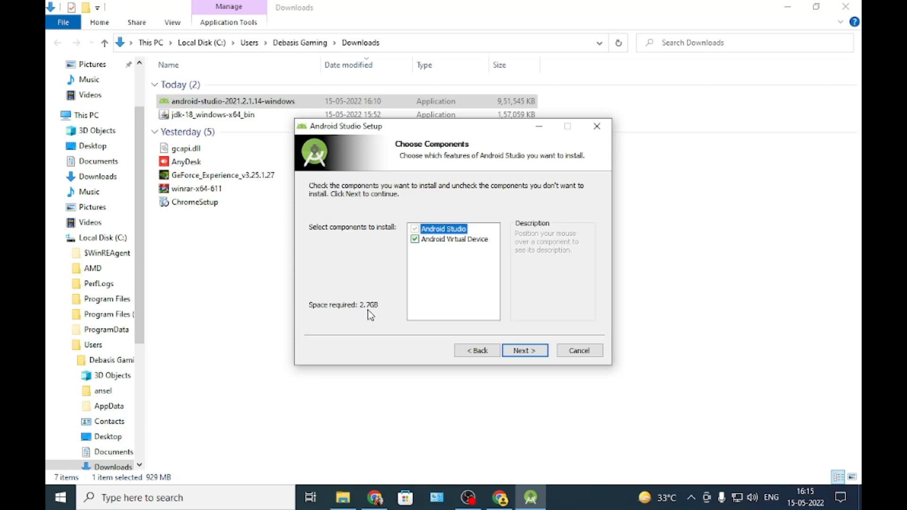
mouse_move(372, 317)
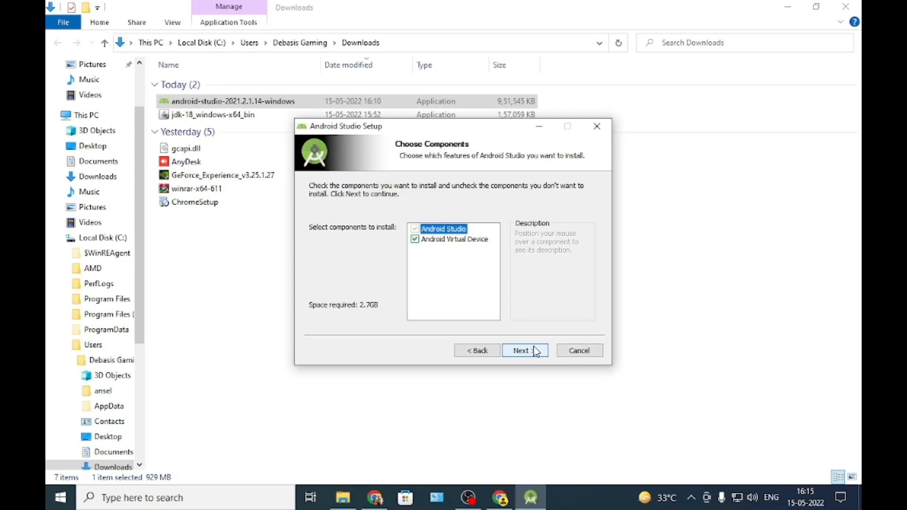
mouse_move(534, 354)
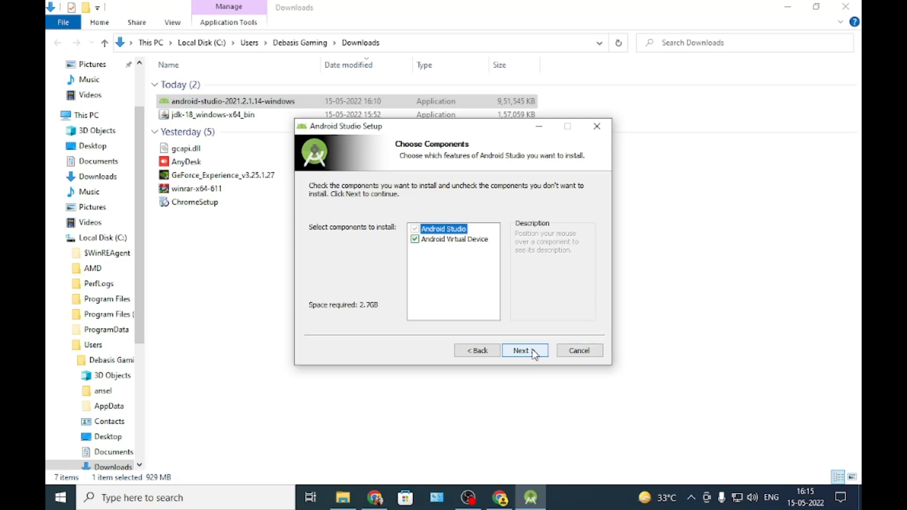
left_click(520, 350)
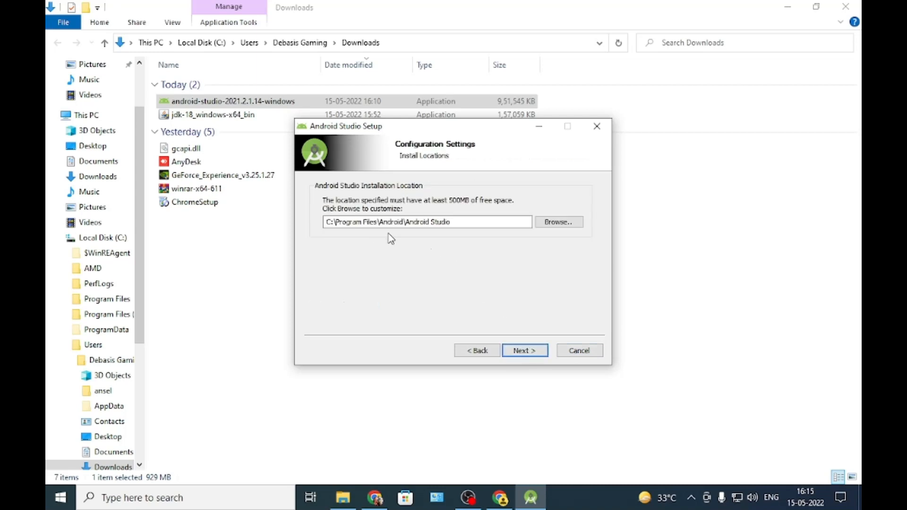
mouse_move(434, 235)
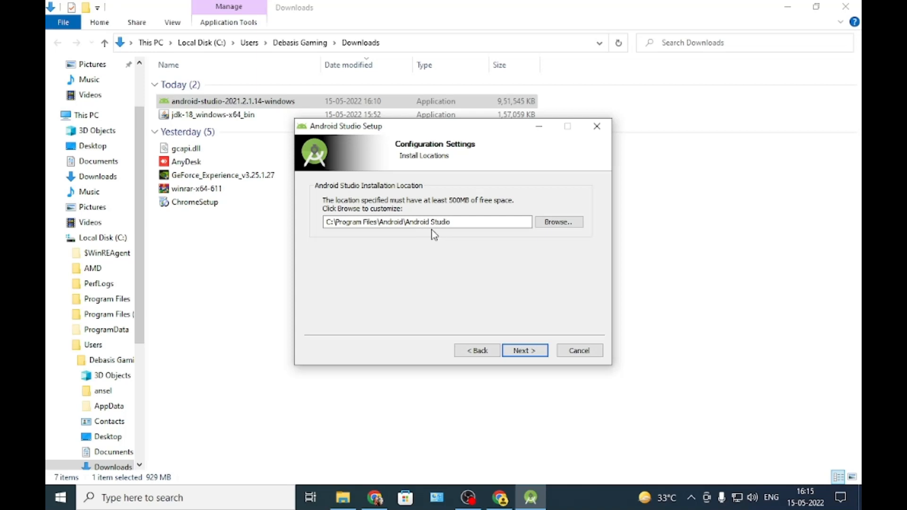
left_click(524, 350)
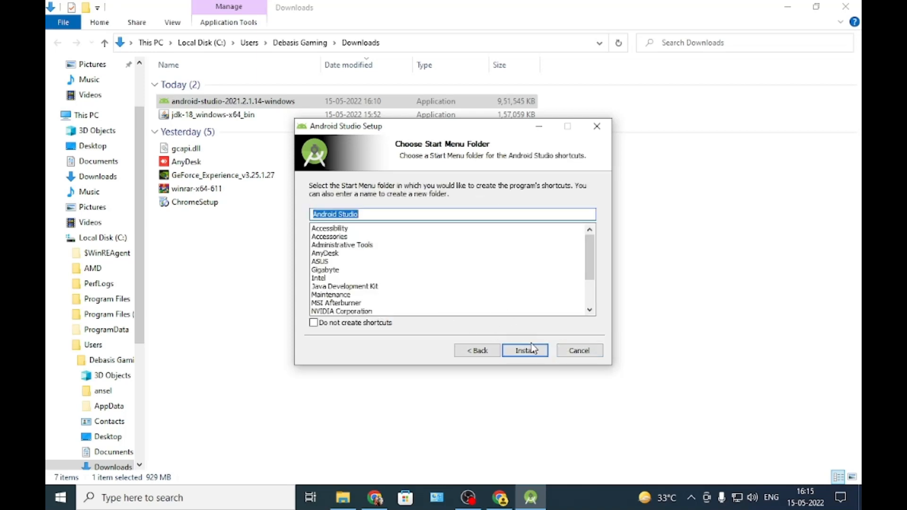
left_click(524, 350)
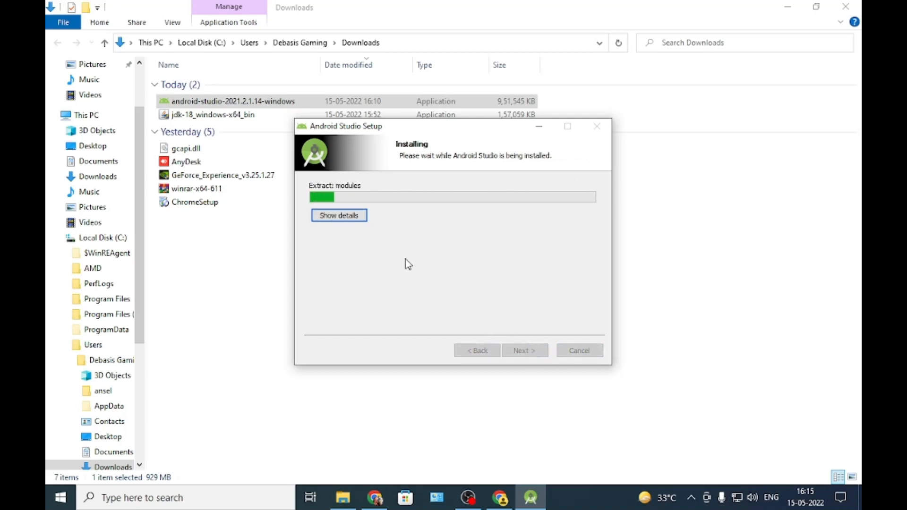
Step: Complete the installation and launch Android Studio with Start Android Studio left checked
left_click(338, 215)
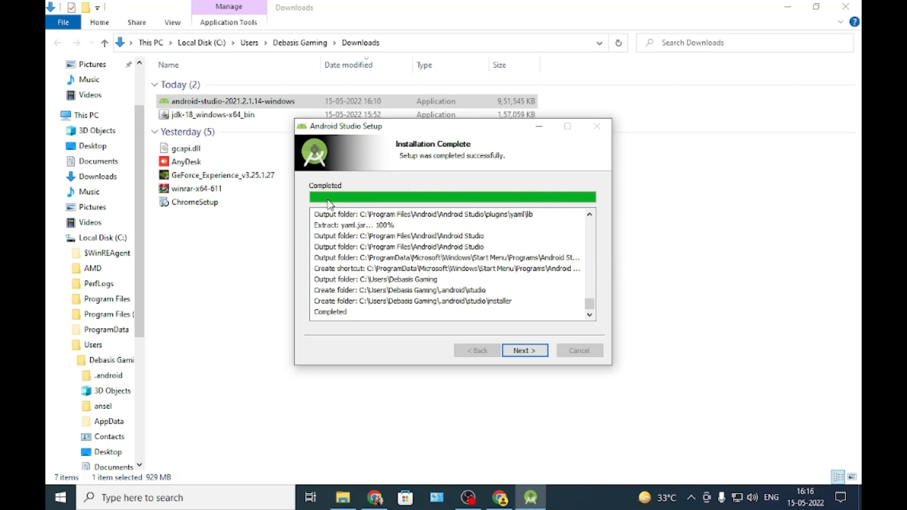
mouse_move(326, 198)
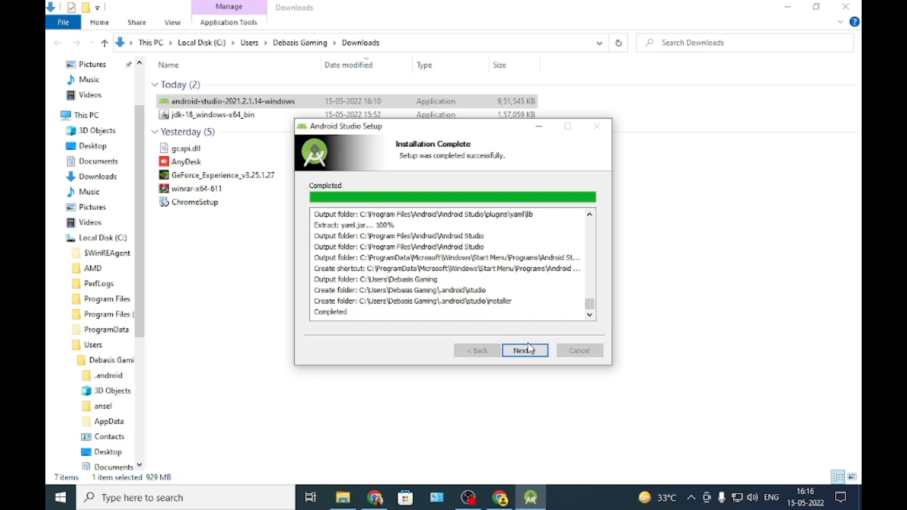
left_click(523, 350)
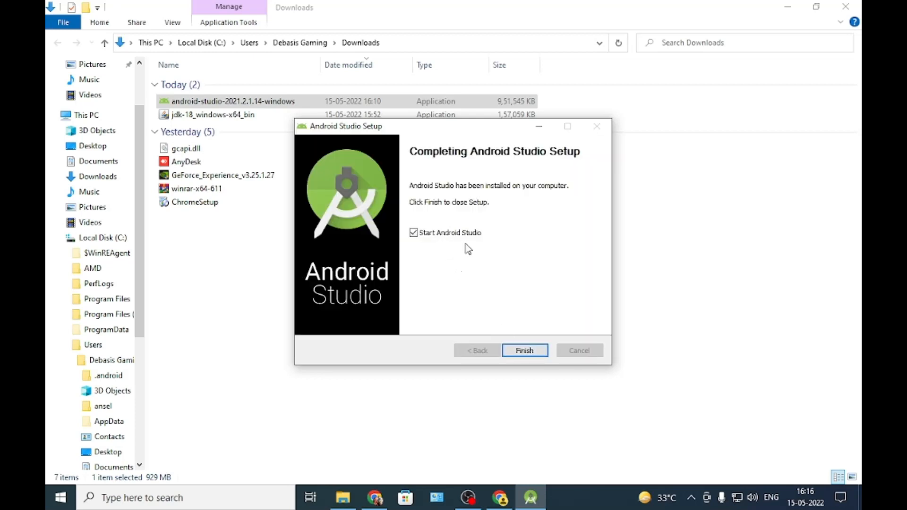
left_click(524, 350)
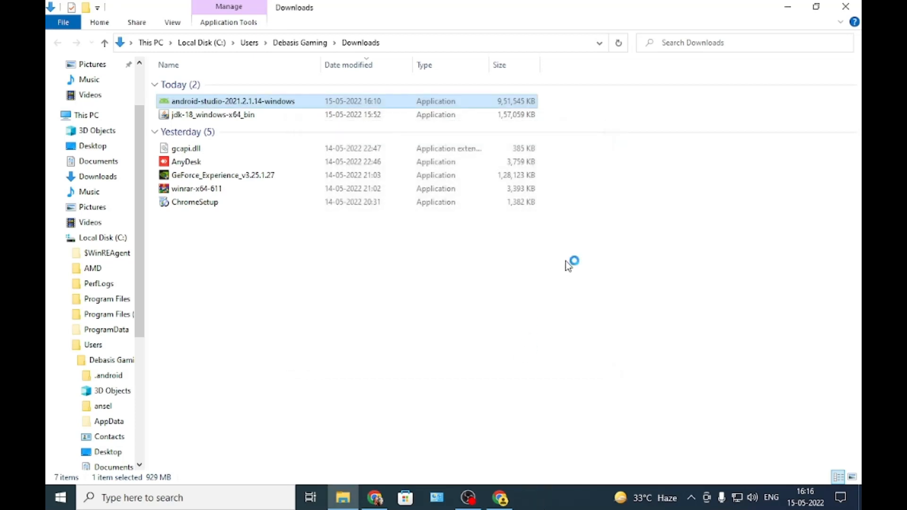
double_click(233, 100)
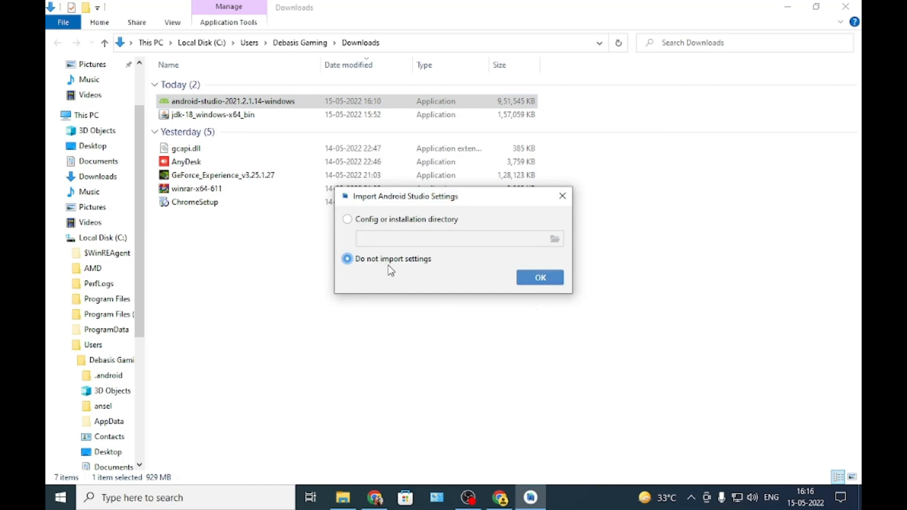
mouse_move(383, 227)
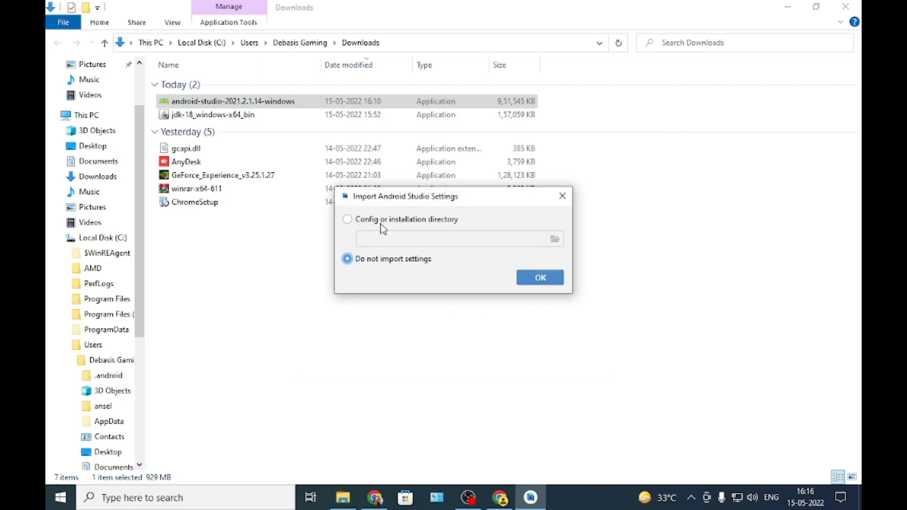
Step: Move the Import Android Studio Settings dialog and confirm 'Do not import settings'
left_click_drag(405, 196, 456, 231)
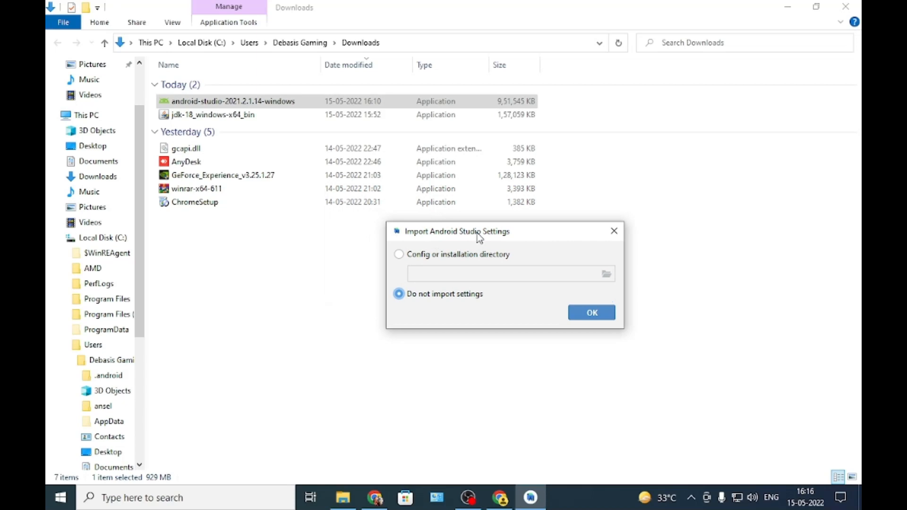
mouse_move(450, 242)
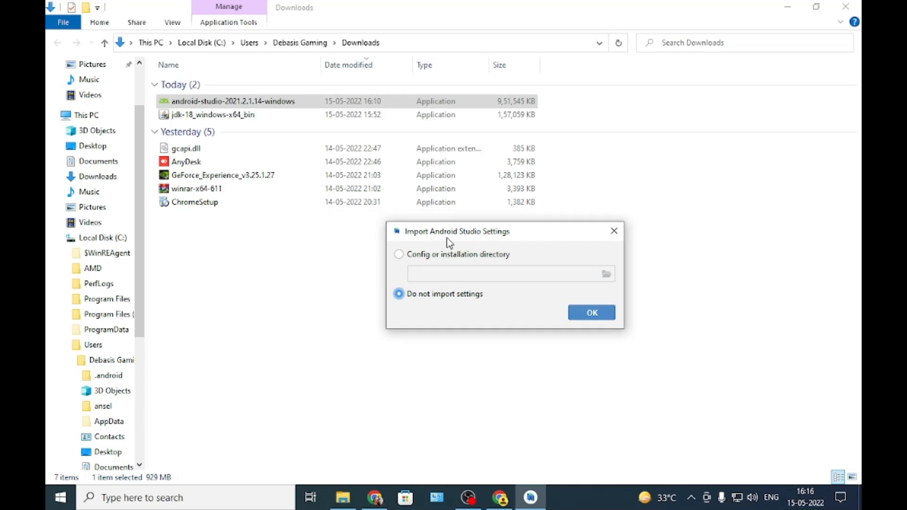
mouse_move(431, 302)
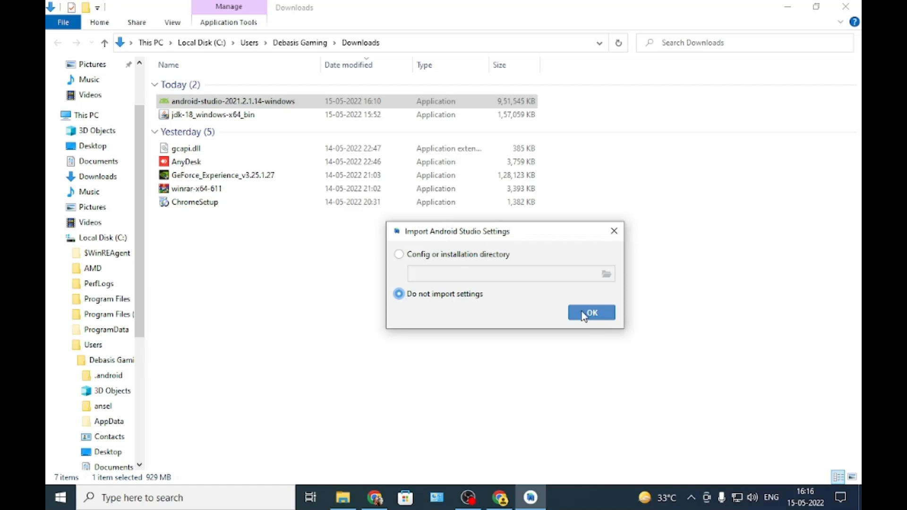
mouse_move(427, 268)
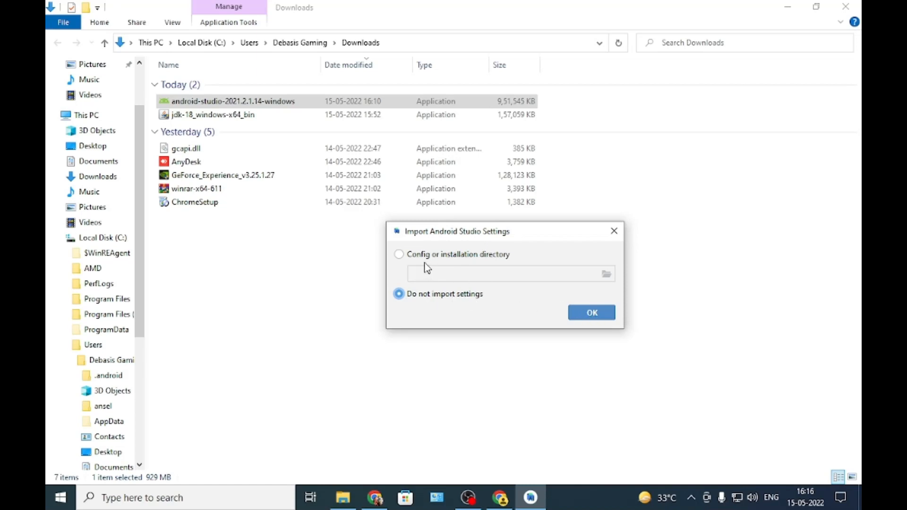
mouse_move(433, 265)
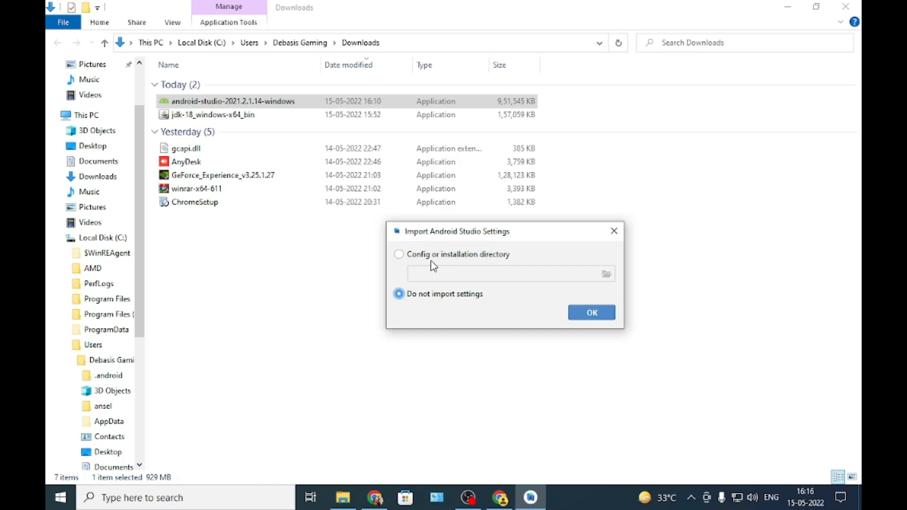
mouse_move(447, 264)
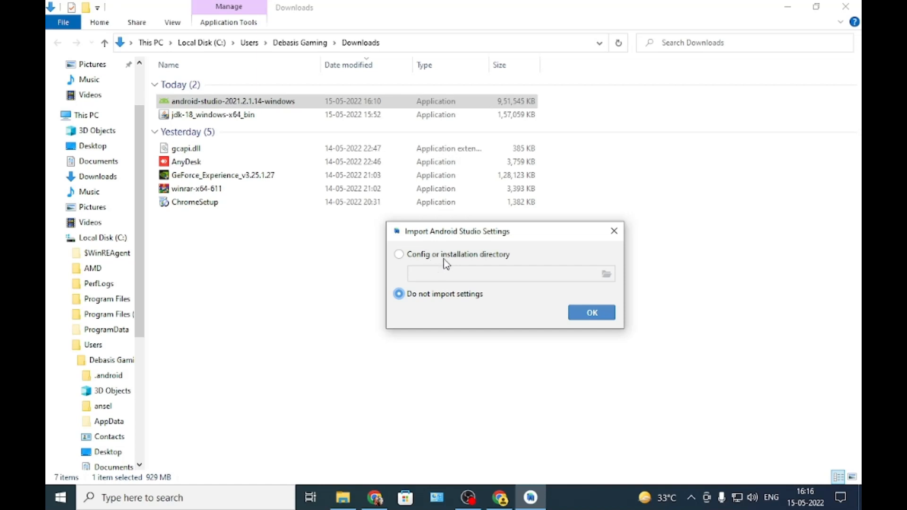
mouse_move(415, 261)
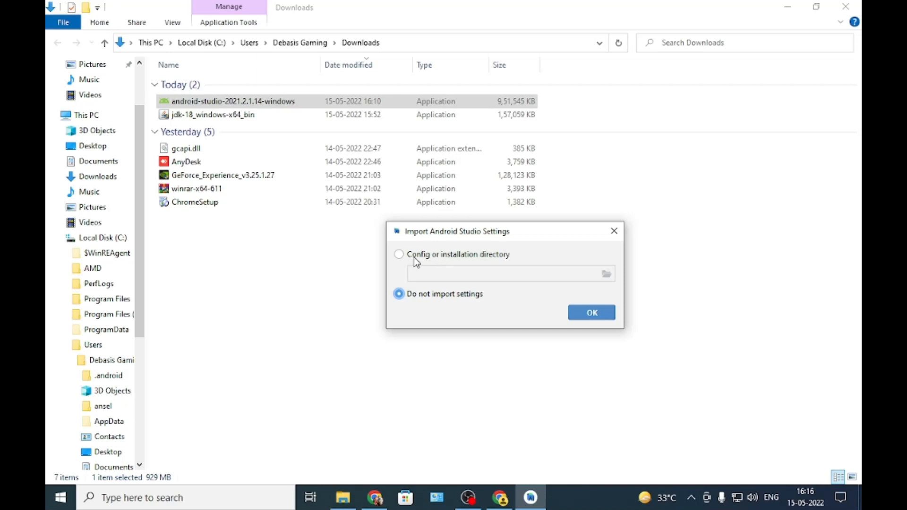
mouse_move(528, 319)
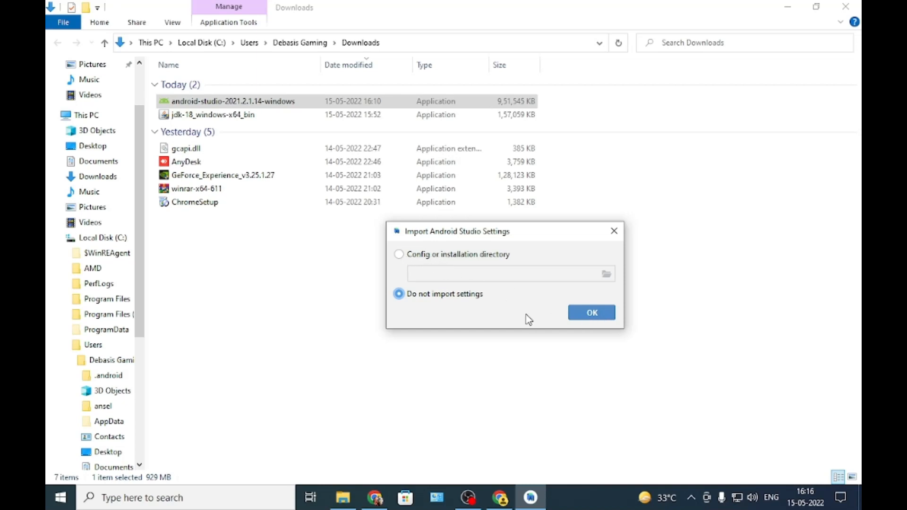
mouse_move(451, 303)
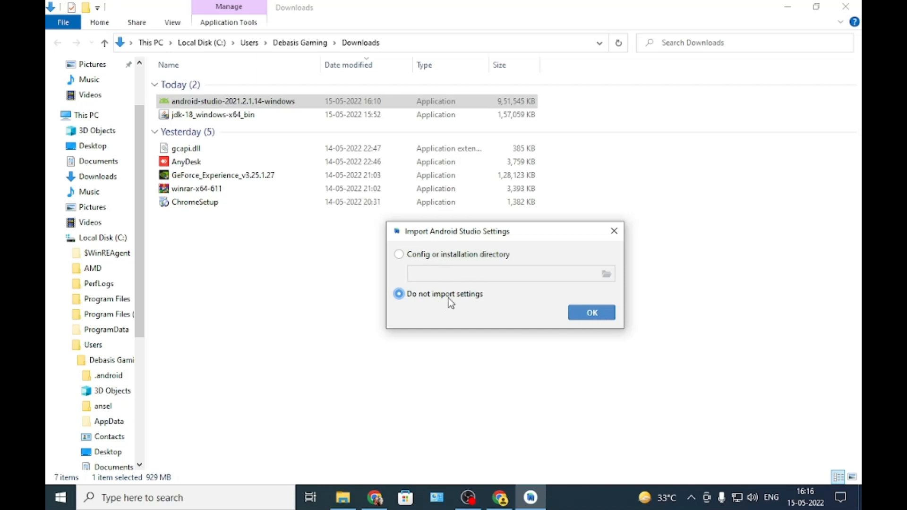
left_click(591, 312)
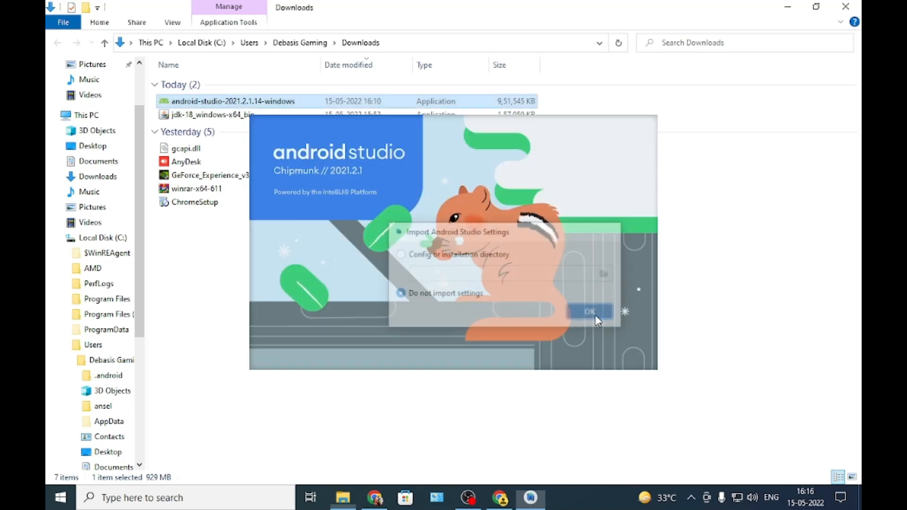
Step: Decline sending usage statistics to Google and move to the install type page
left_click(589, 312)
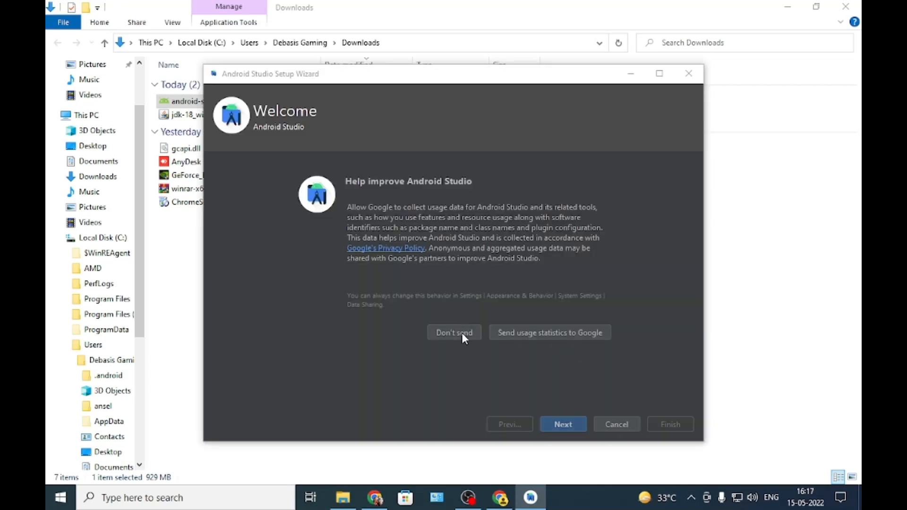
left_click(454, 332)
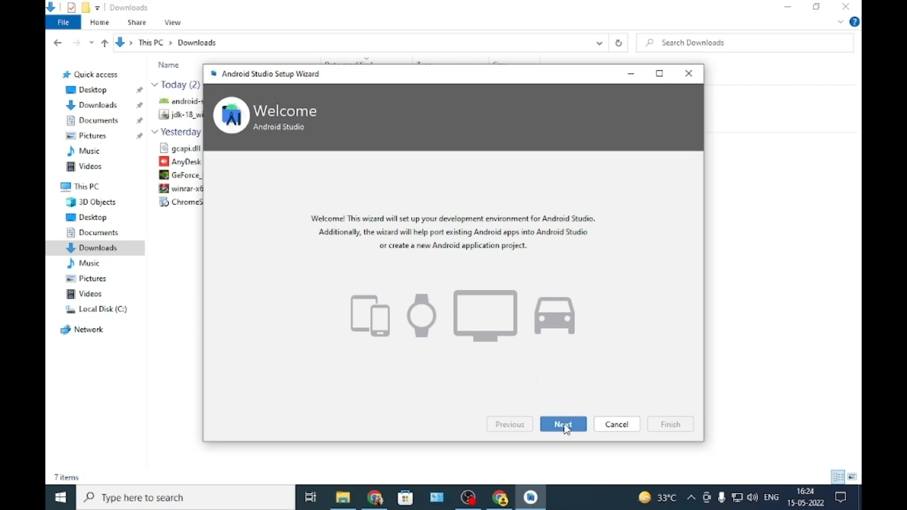
left_click(562, 424)
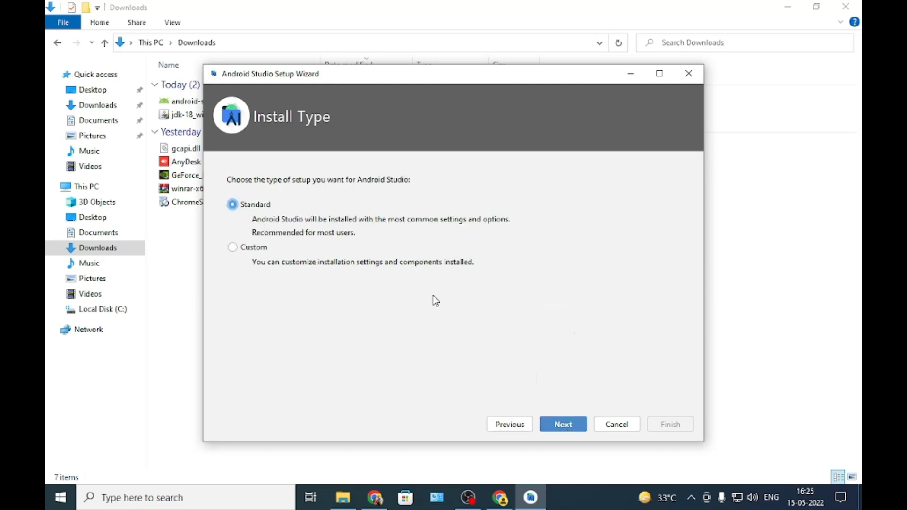
Step: Keep the Standard install type and select the Darcula UI theme
left_click(562, 424)
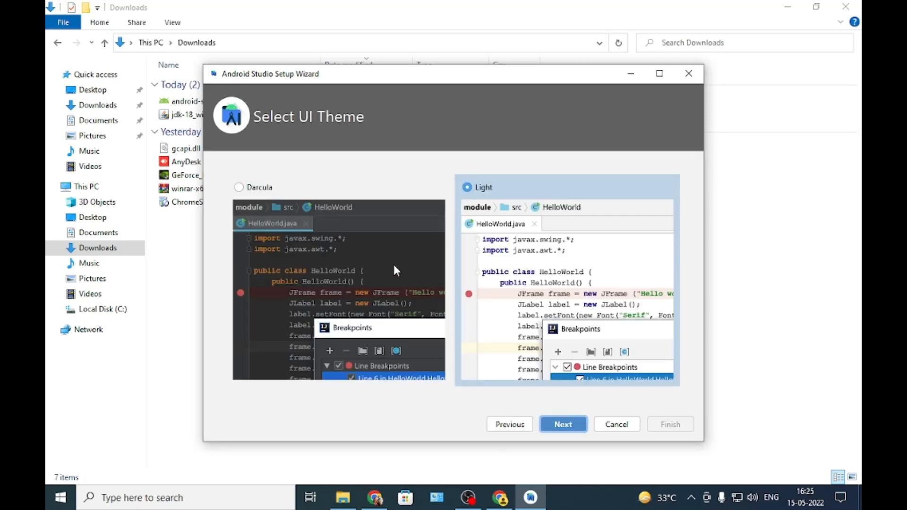
left_click(238, 187)
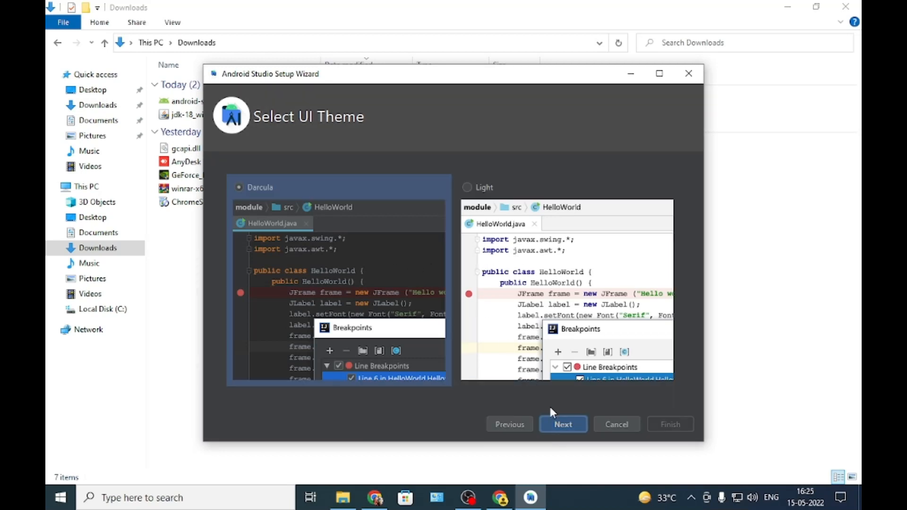
left_click(562, 425)
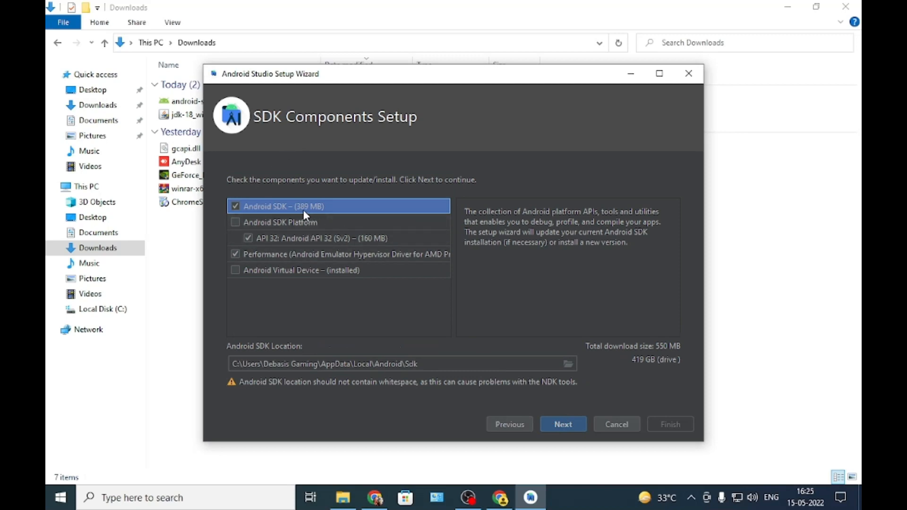
mouse_move(314, 230)
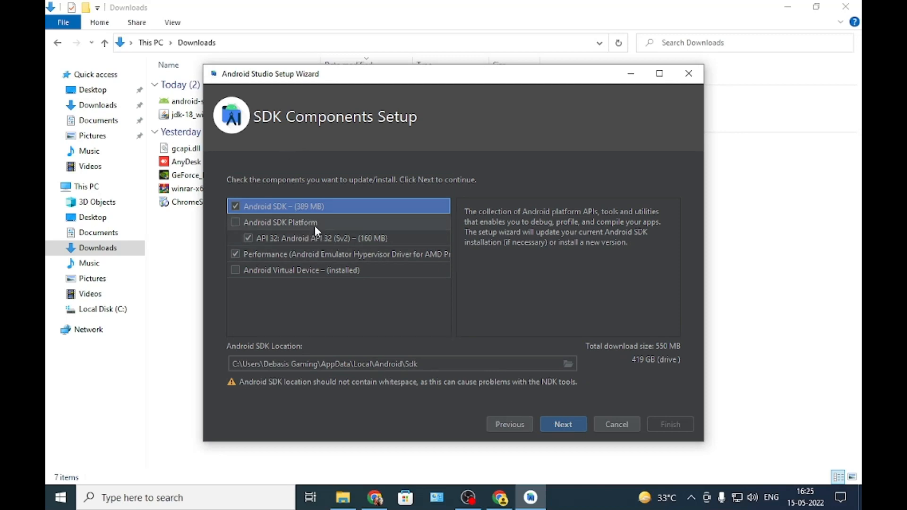
mouse_move(364, 208)
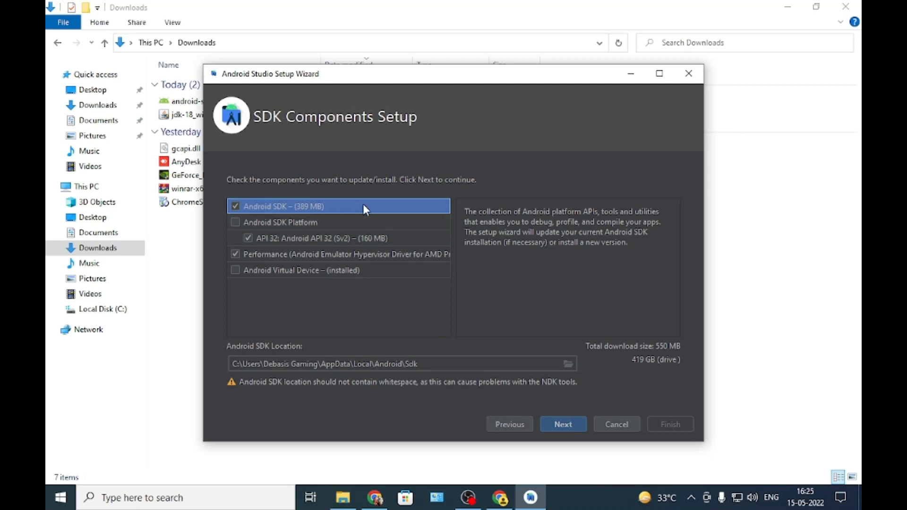
mouse_move(338, 230)
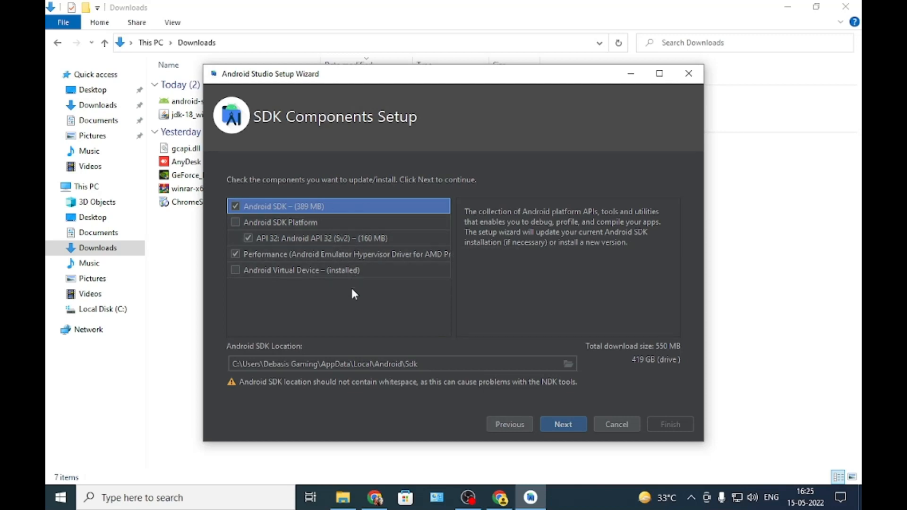
mouse_move(625, 351)
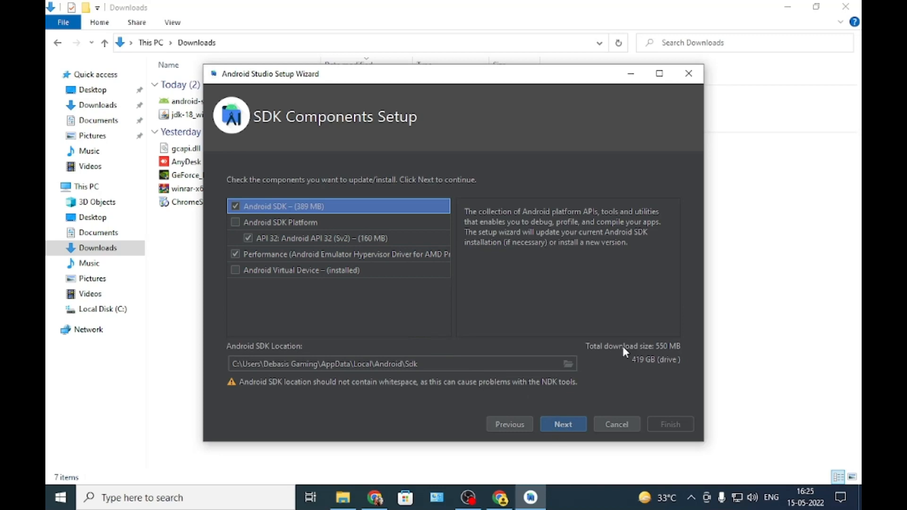
mouse_move(652, 353)
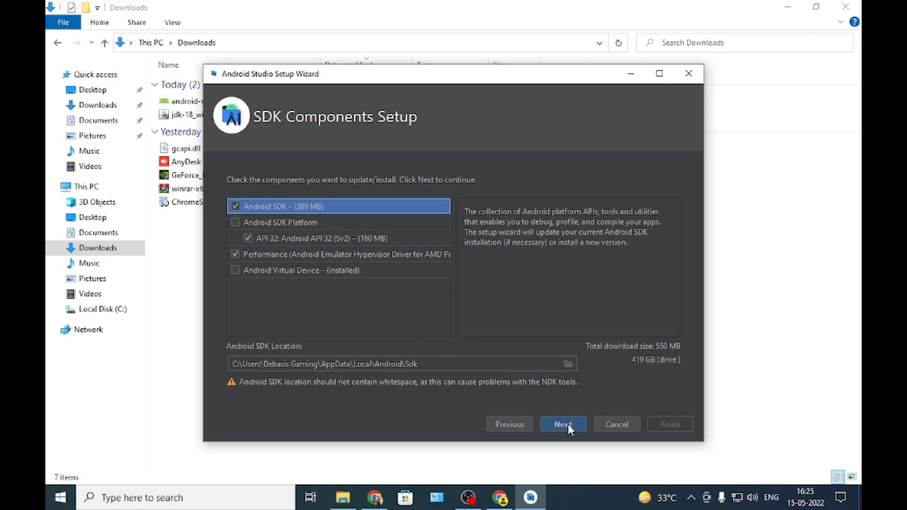
Step: Pass Verify Settings and accept the android-sdk-license and android-sdk-preview-license agreements
left_click(562, 425)
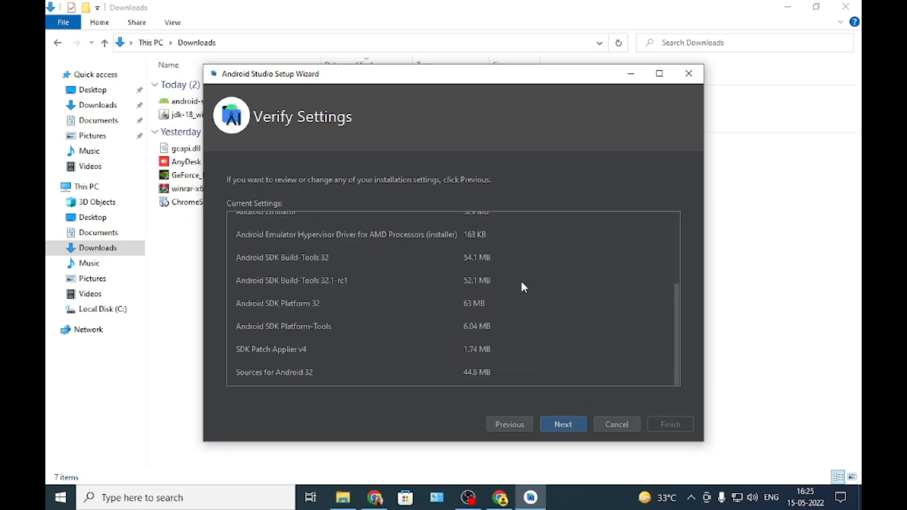
mouse_move(532, 291)
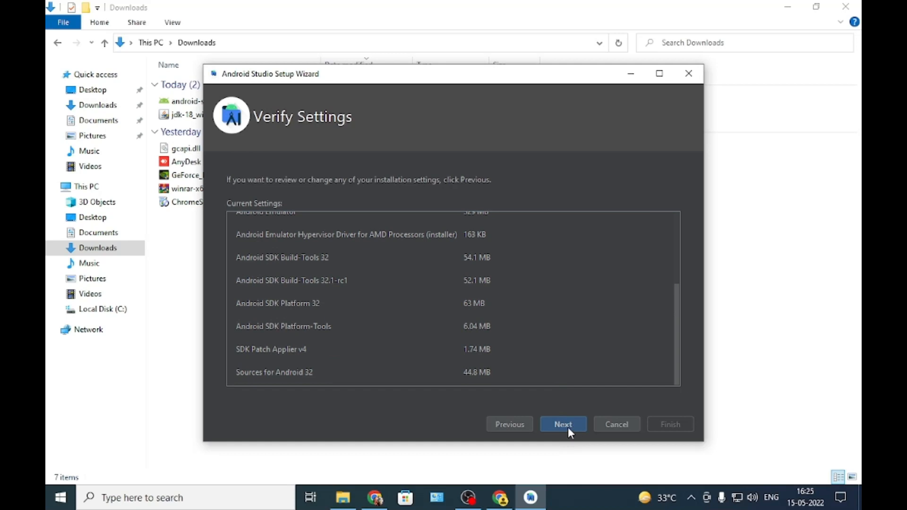
left_click(562, 424)
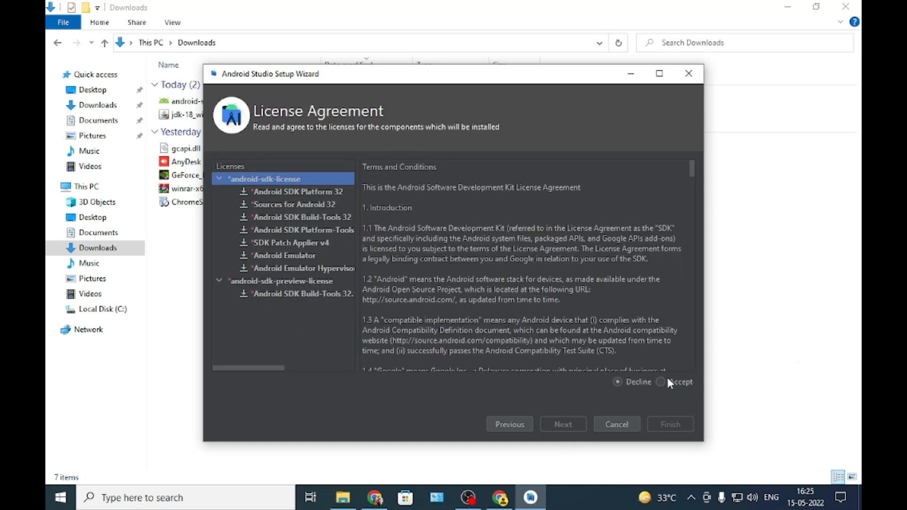
left_click(660, 382)
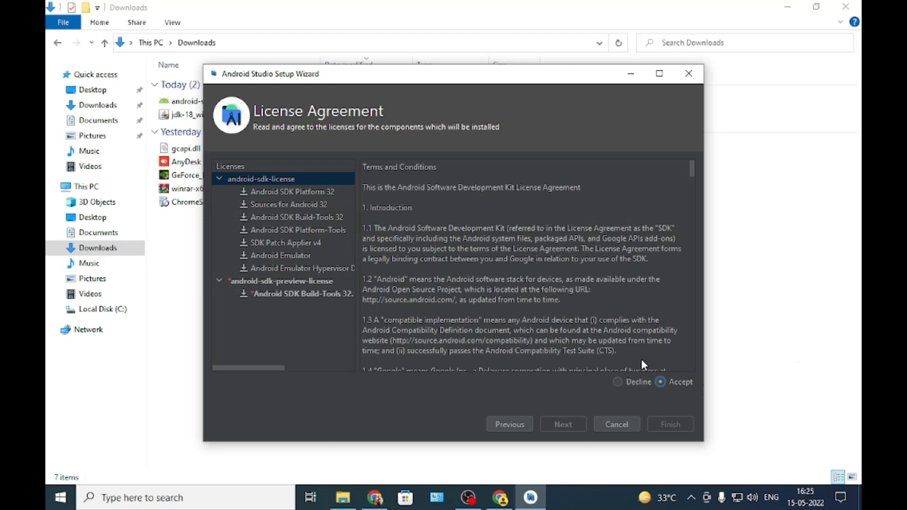
scroll("down", 3)
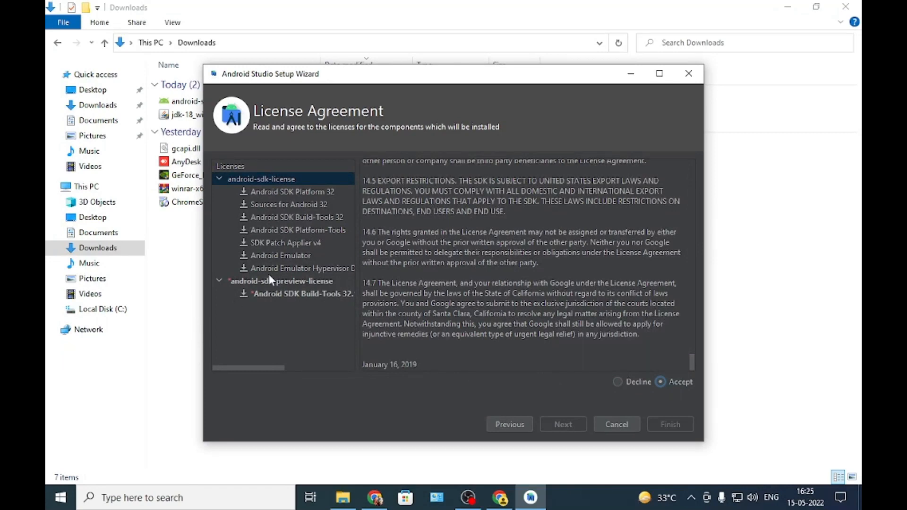
left_click(283, 281)
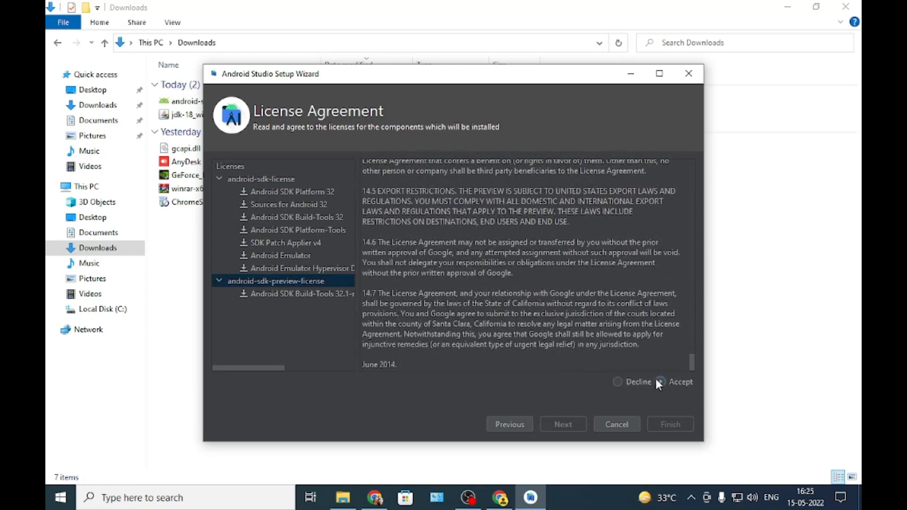
left_click(660, 381)
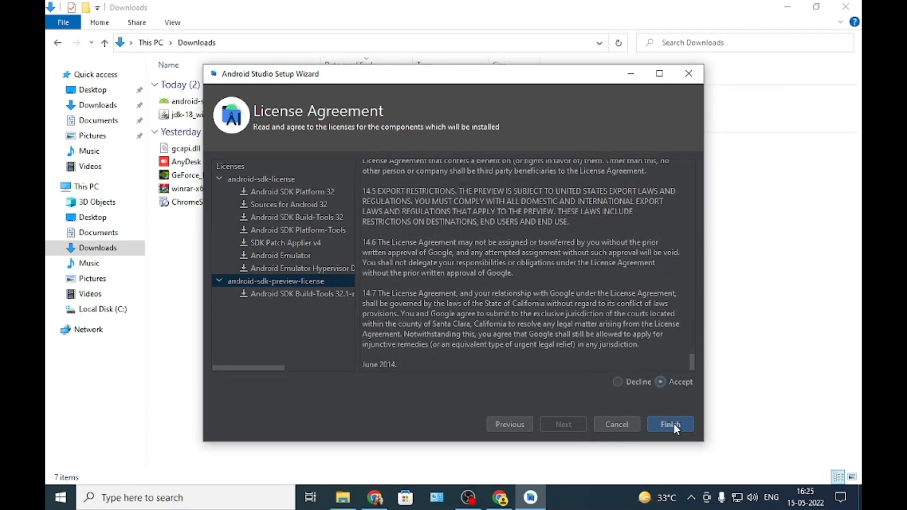
Step: Start the SDK component download and show the detailed download log
left_click(670, 424)
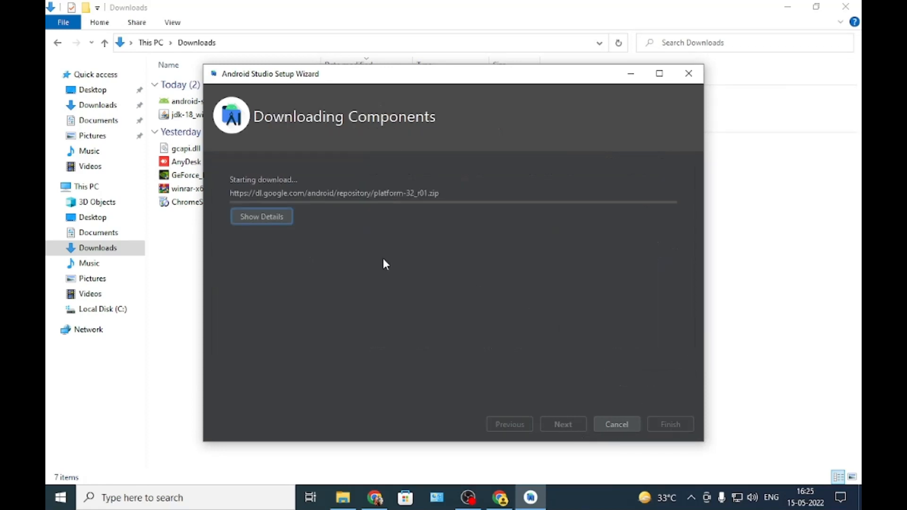
left_click(261, 217)
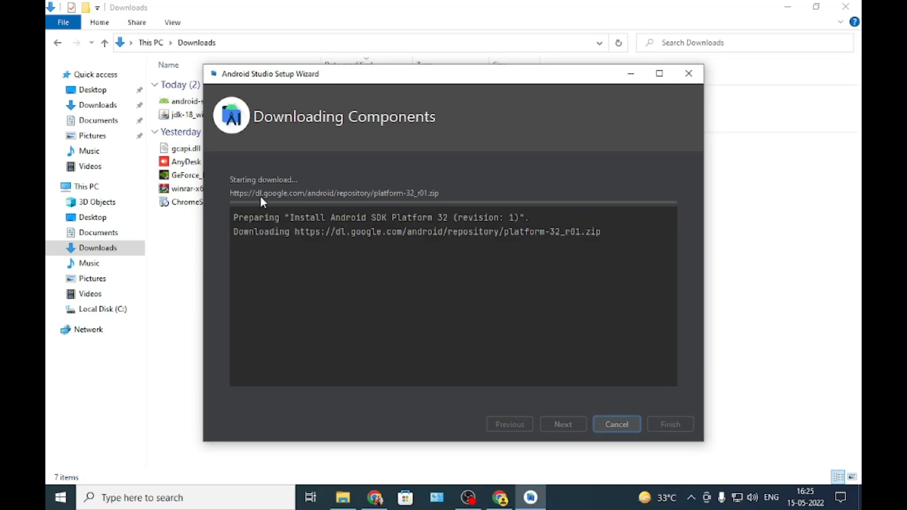
mouse_move(242, 175)
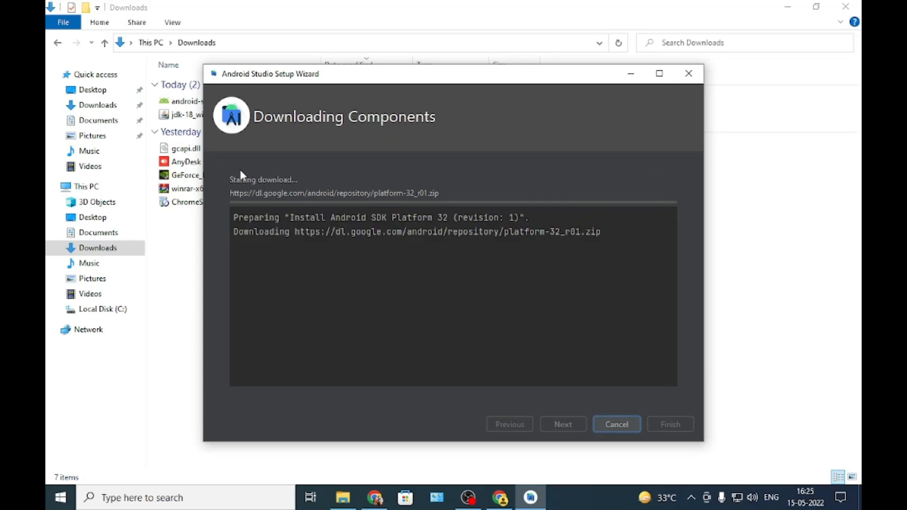
mouse_move(259, 203)
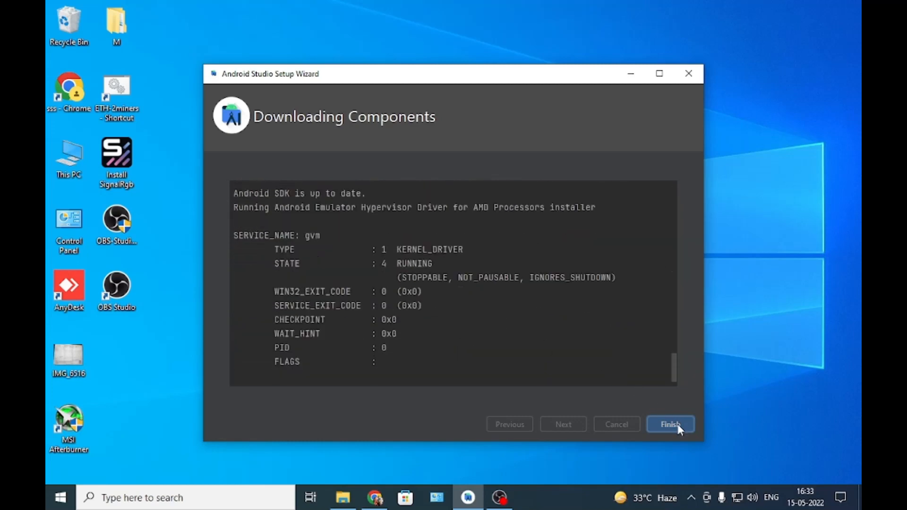
Step: Close the setup wizard to reach the Welcome screen, then close Android Studio
left_click(670, 424)
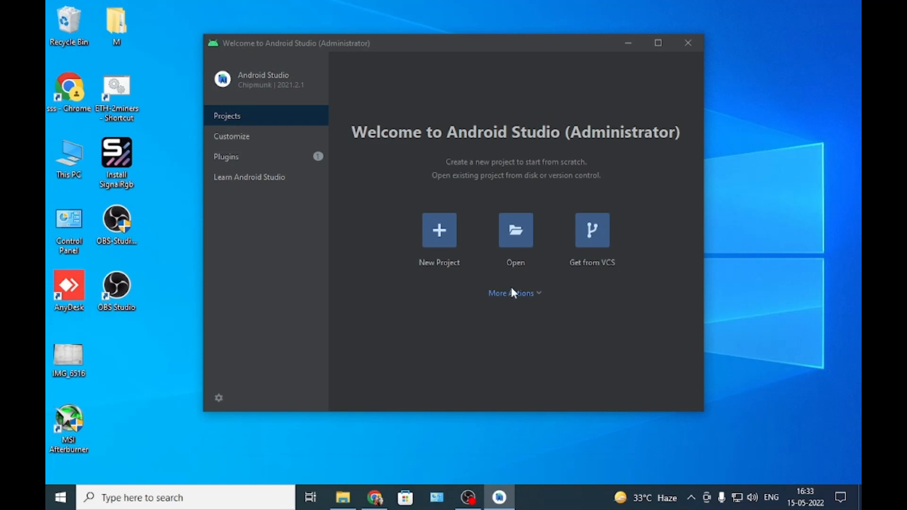
mouse_move(436, 245)
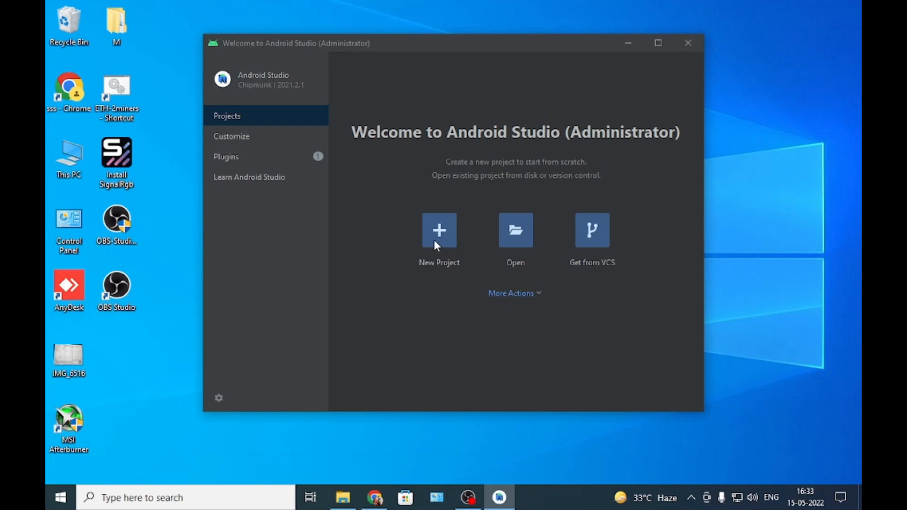
mouse_move(508, 247)
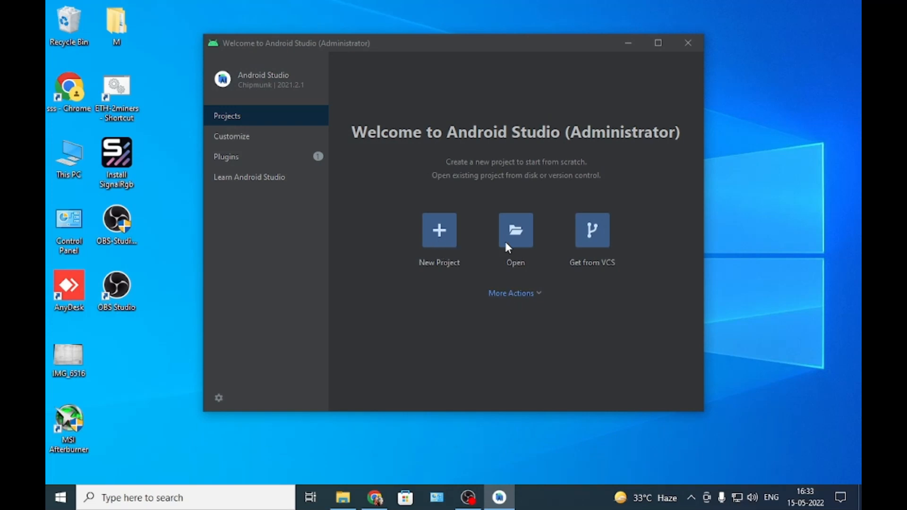
mouse_move(516, 240)
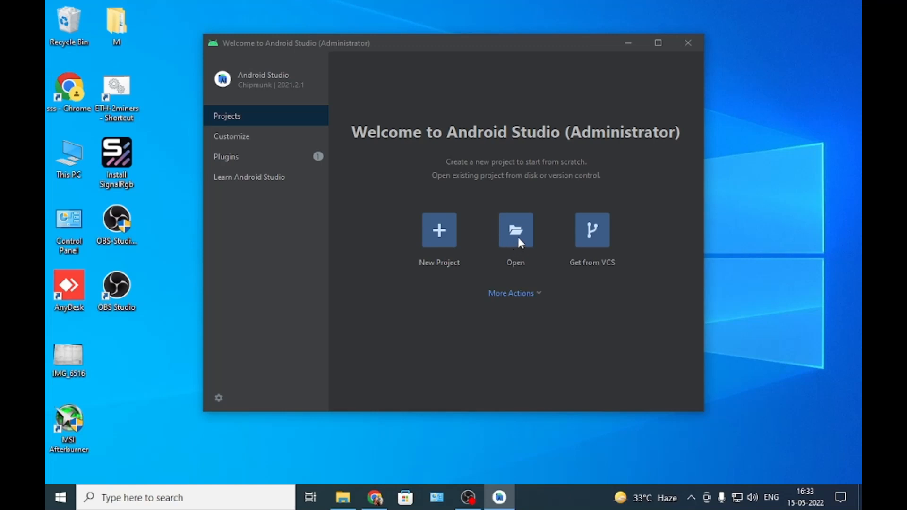
left_click(688, 42)
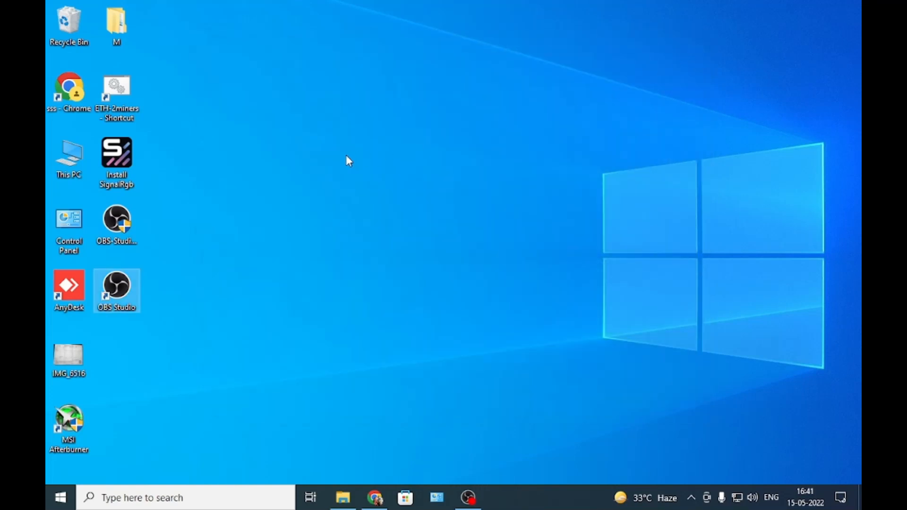
mouse_move(341, 155)
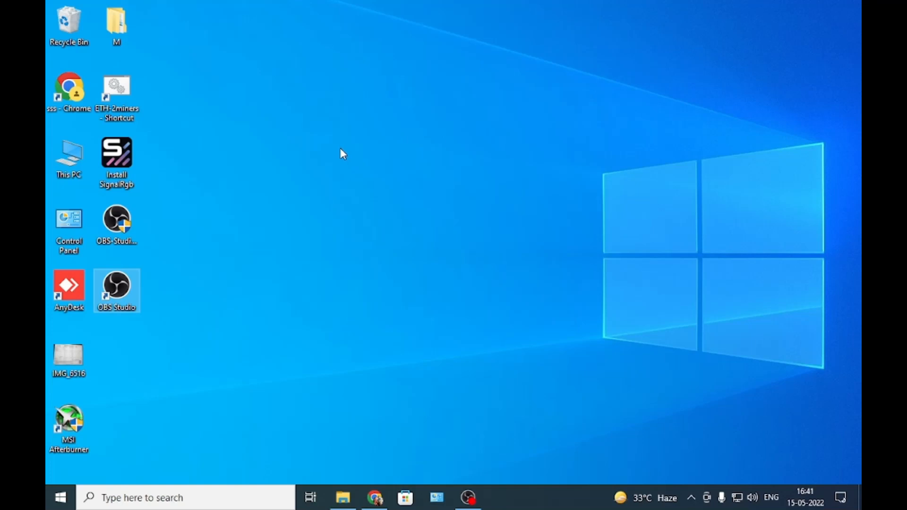
mouse_move(353, 183)
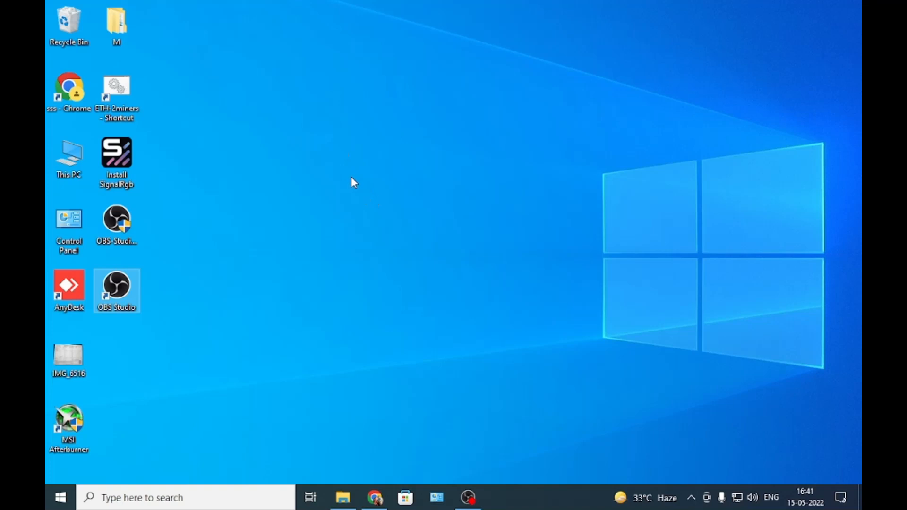
mouse_move(358, 154)
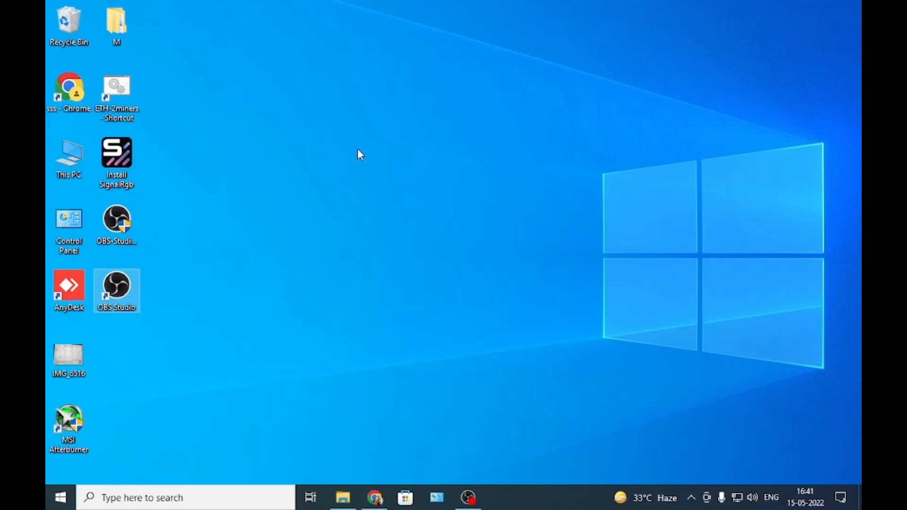